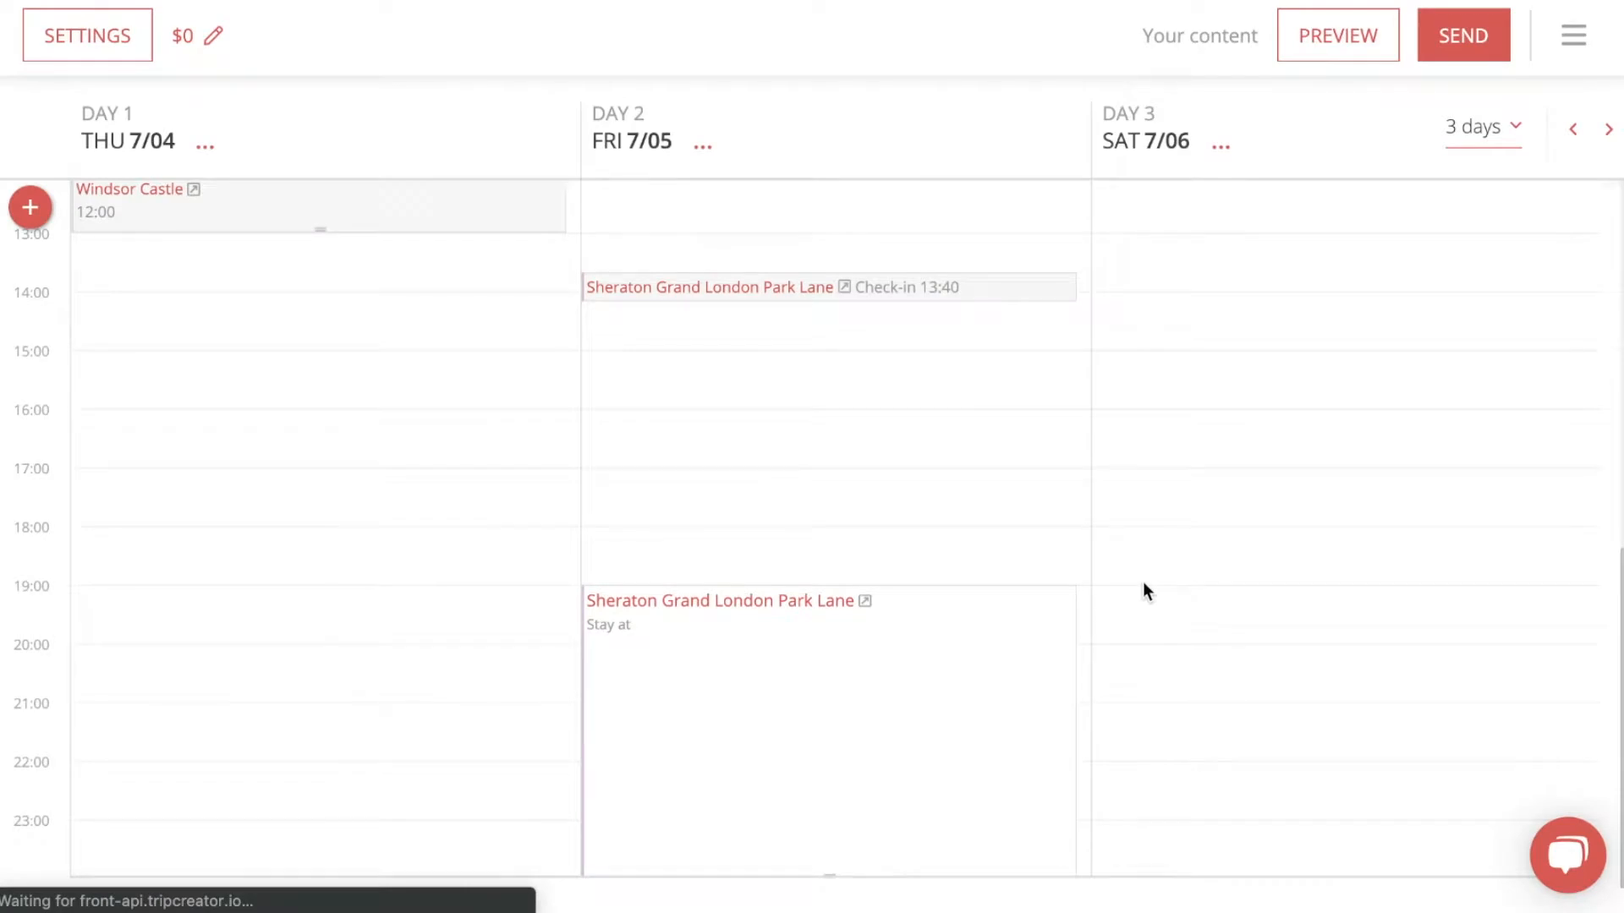
mouse_move(509, 453)
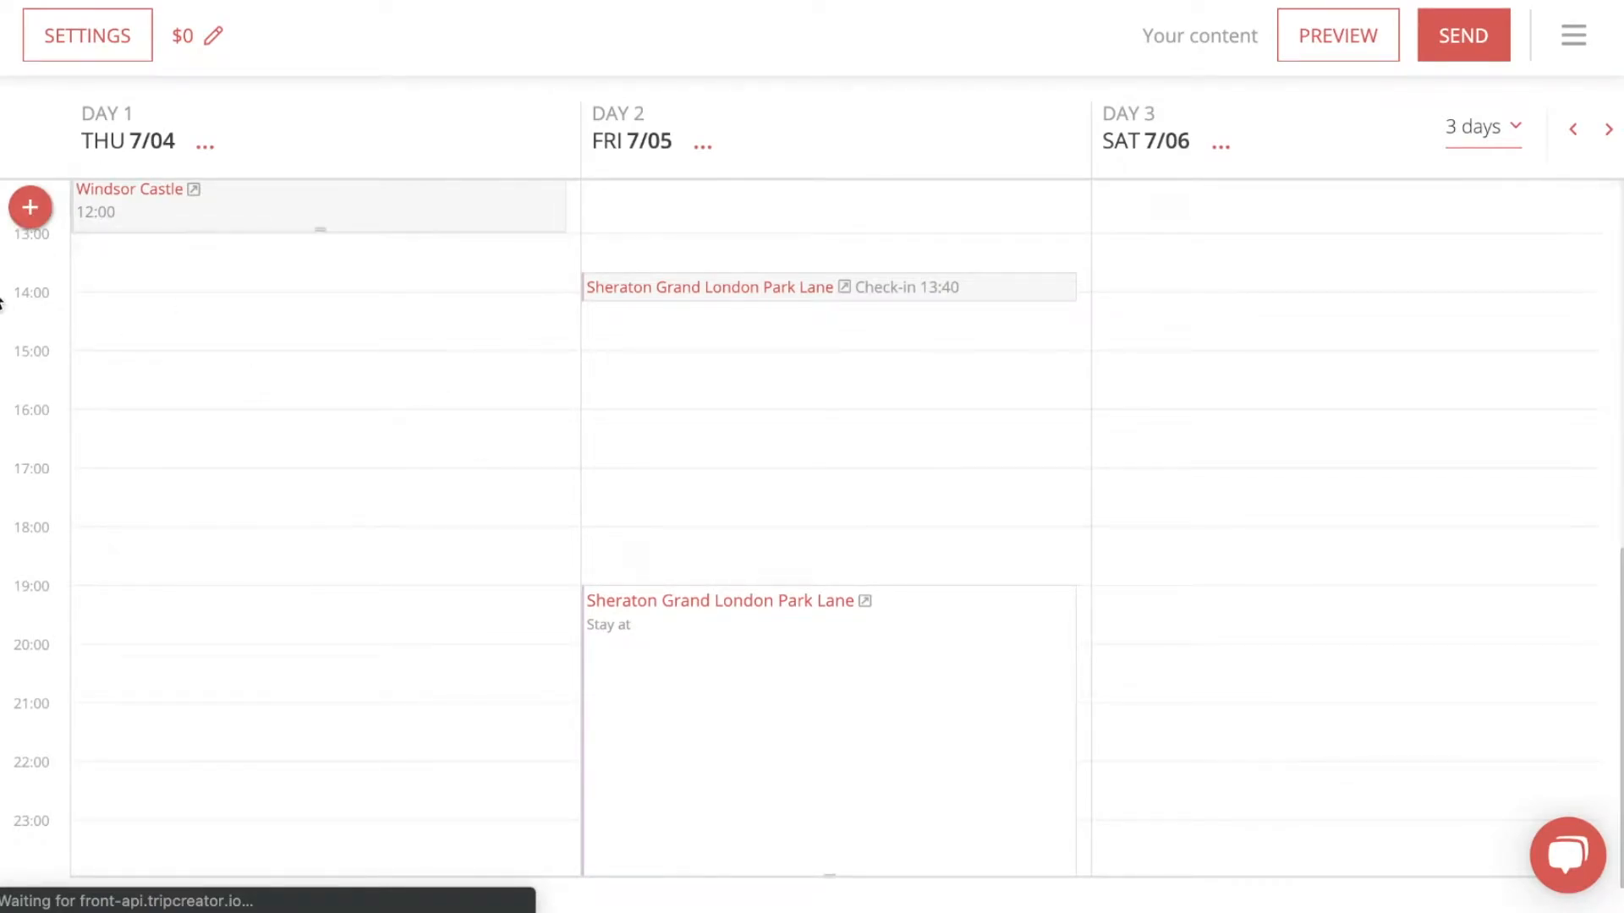
Open the Your own content library, which is still empty.
click(31, 207)
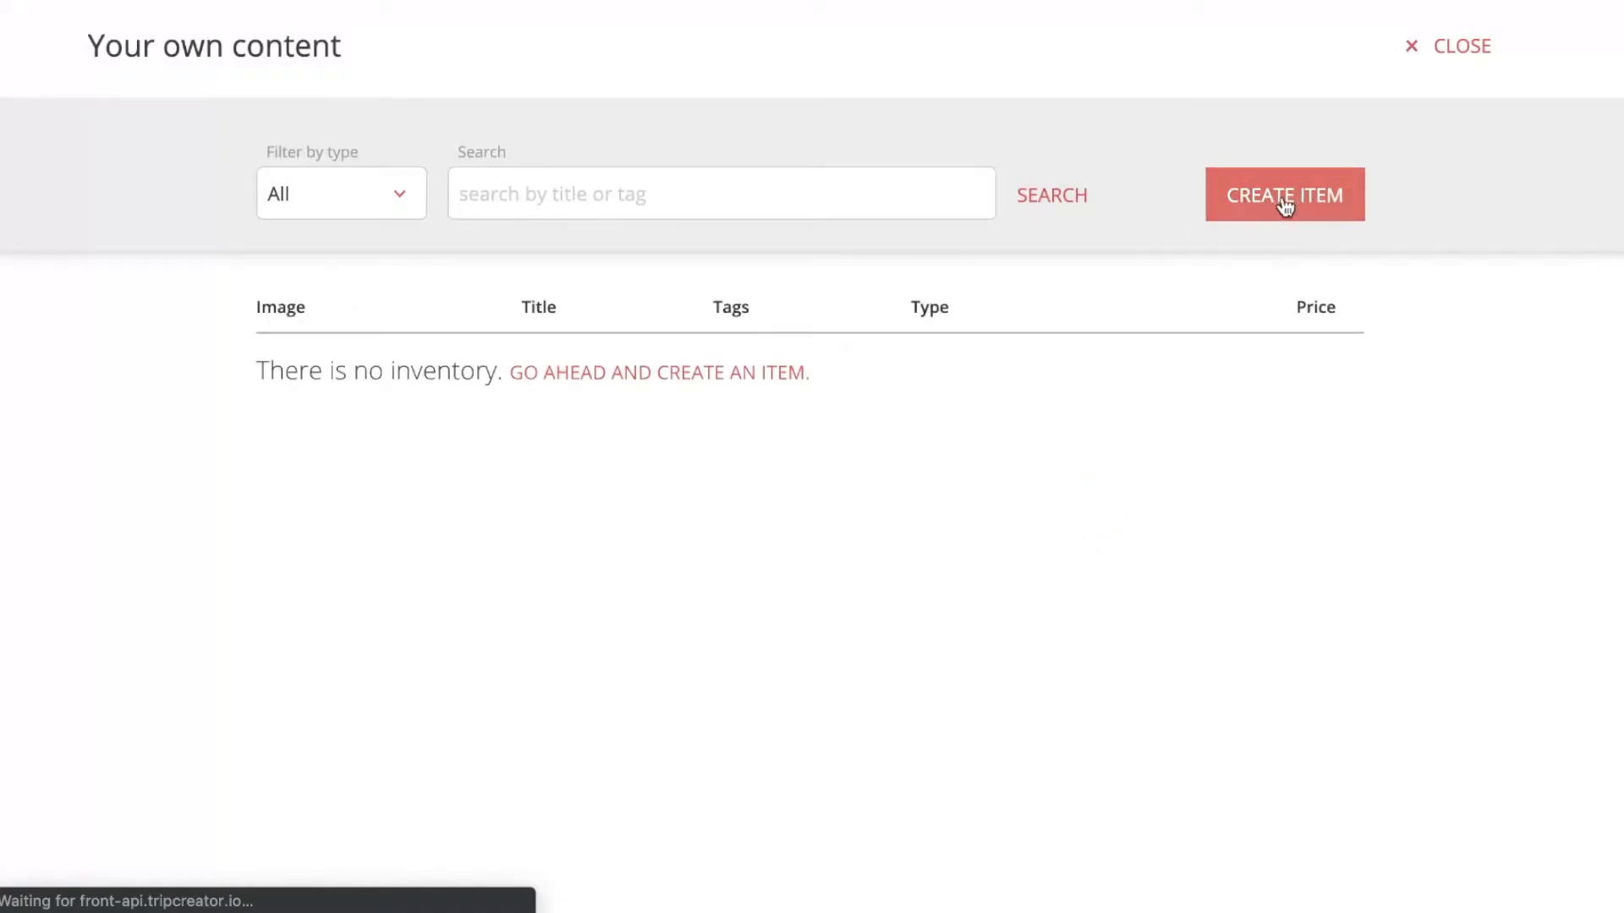
Create a new content item, opening a blank Activity-type editor dated Jul 04, 2019.
click(1283, 195)
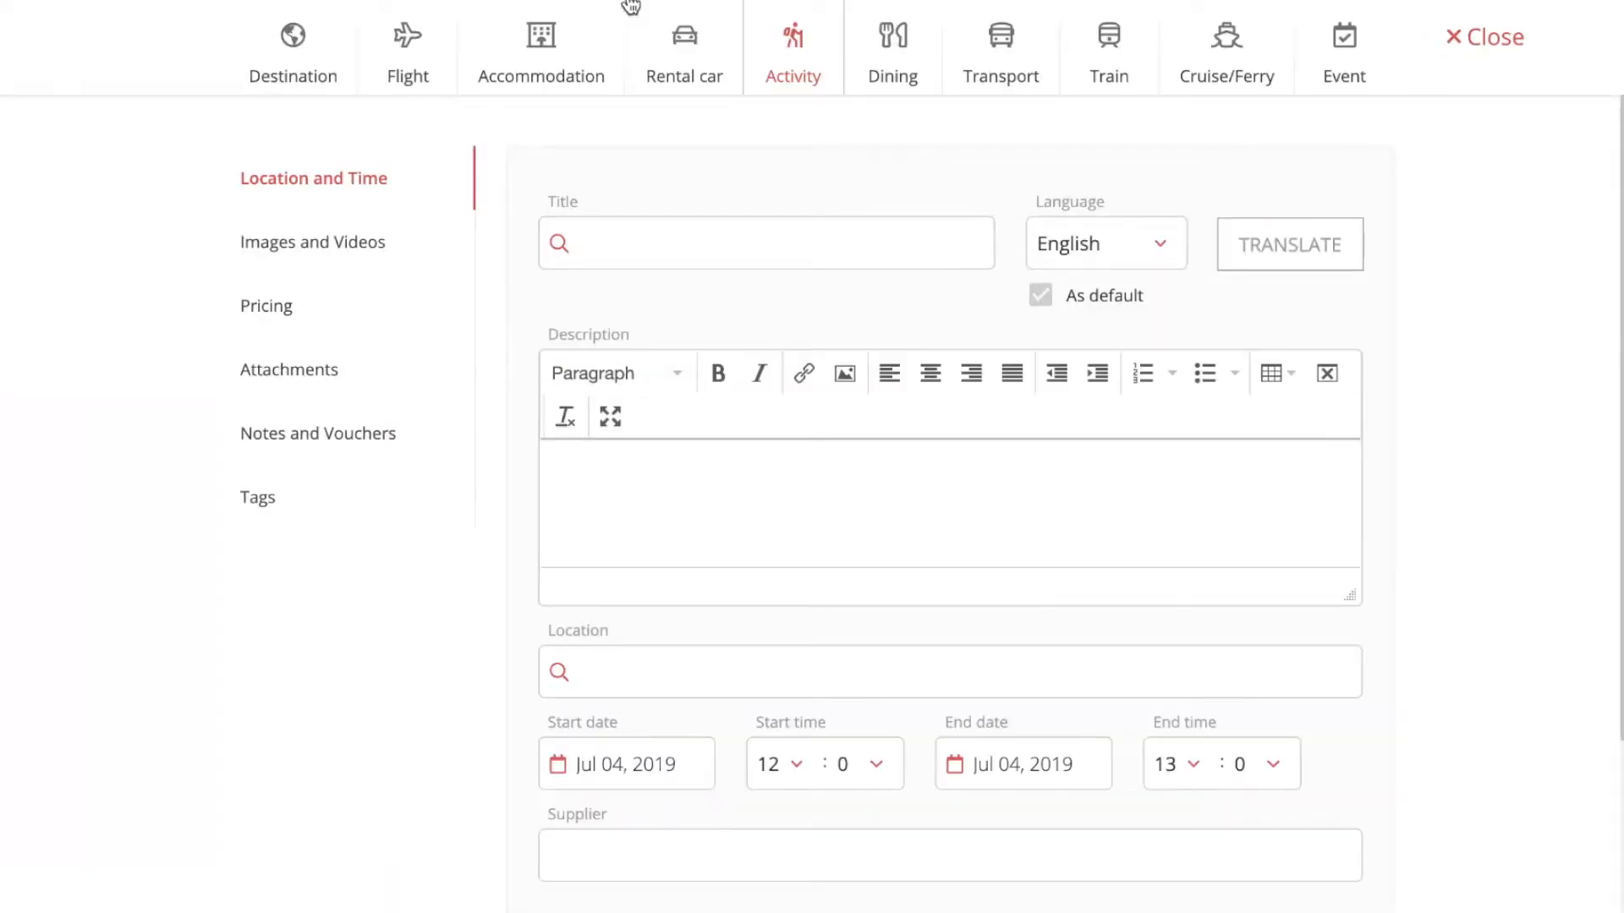
mouse_move(1139, 65)
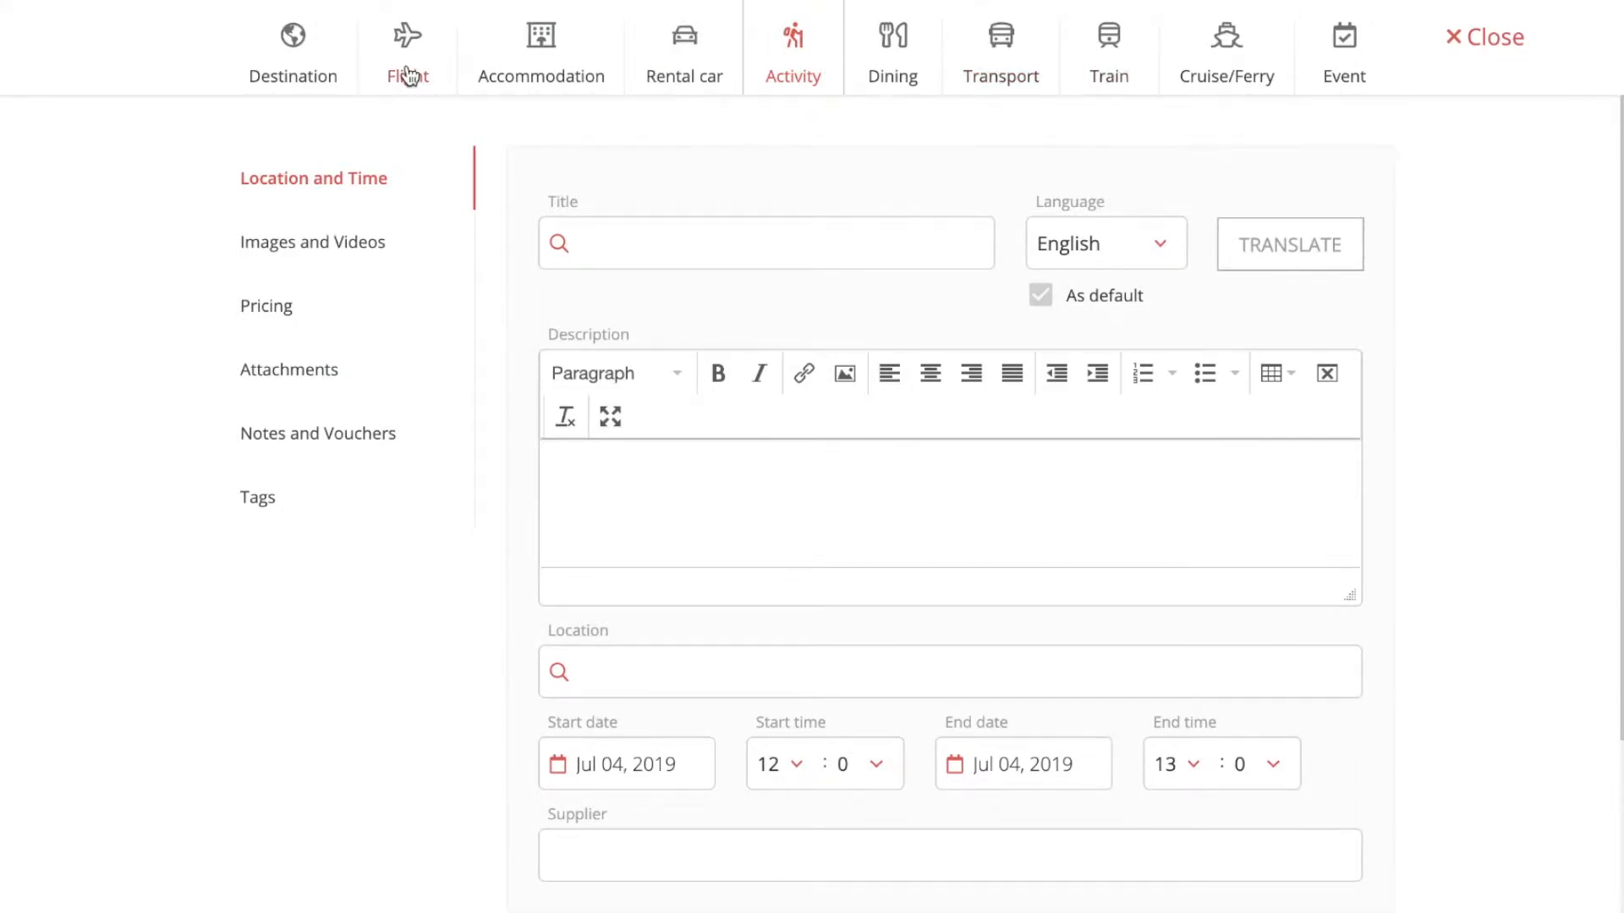
Switch the new item's type to Flight to show airline and flight number fields.
click(408, 52)
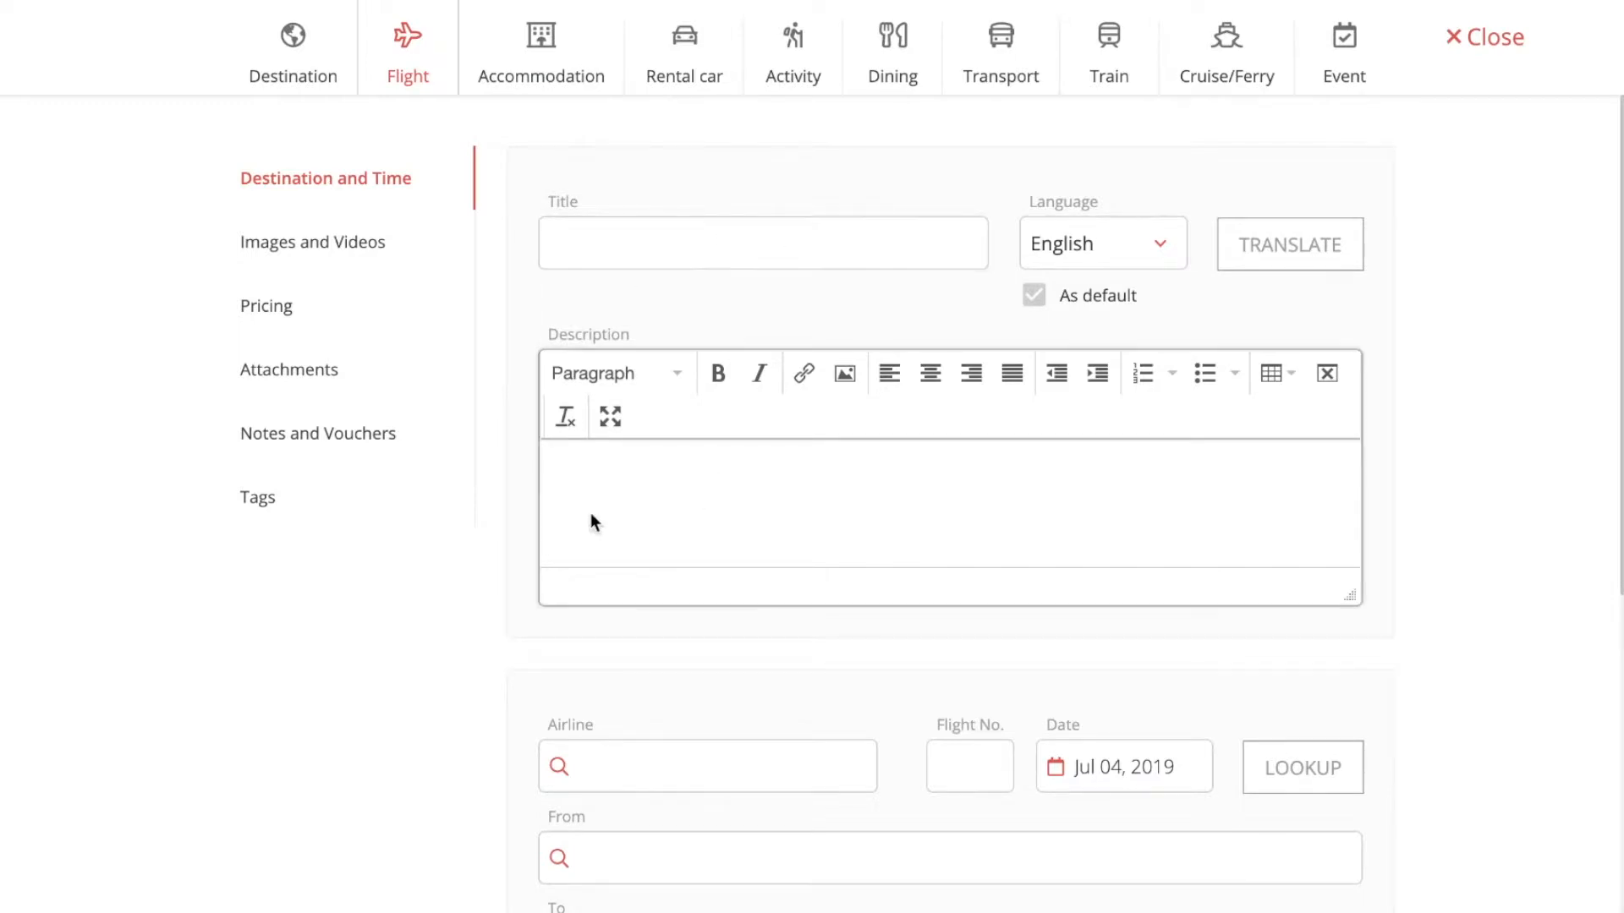
scroll(down, 3)
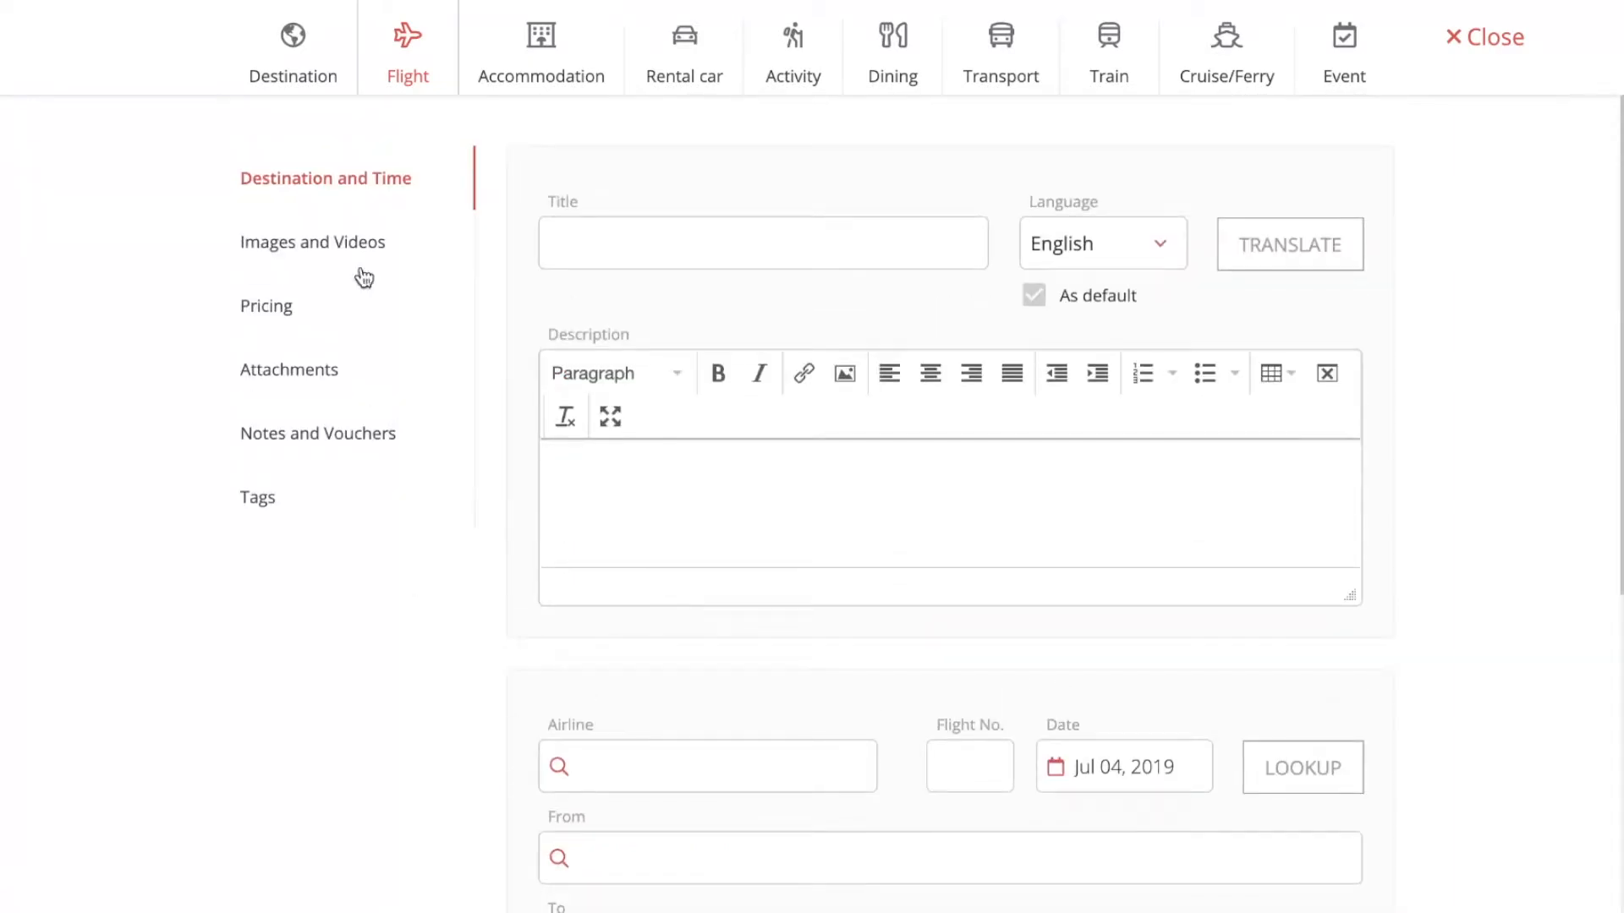
Open the Images and Videos section and bring up the Pixabay image search.
click(313, 243)
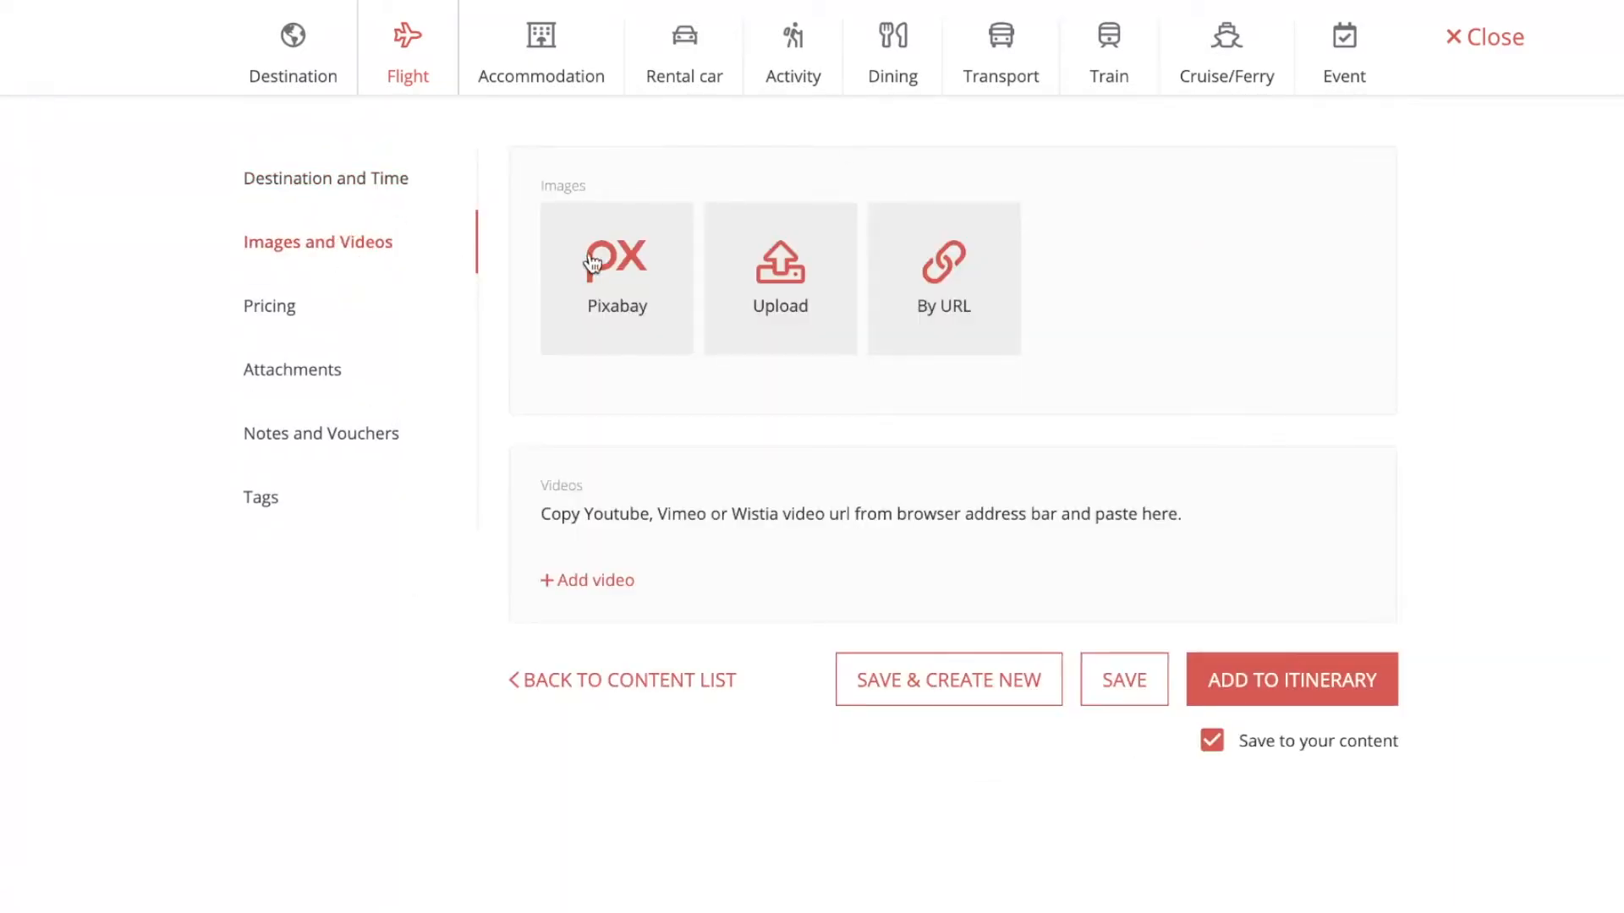
click(616, 278)
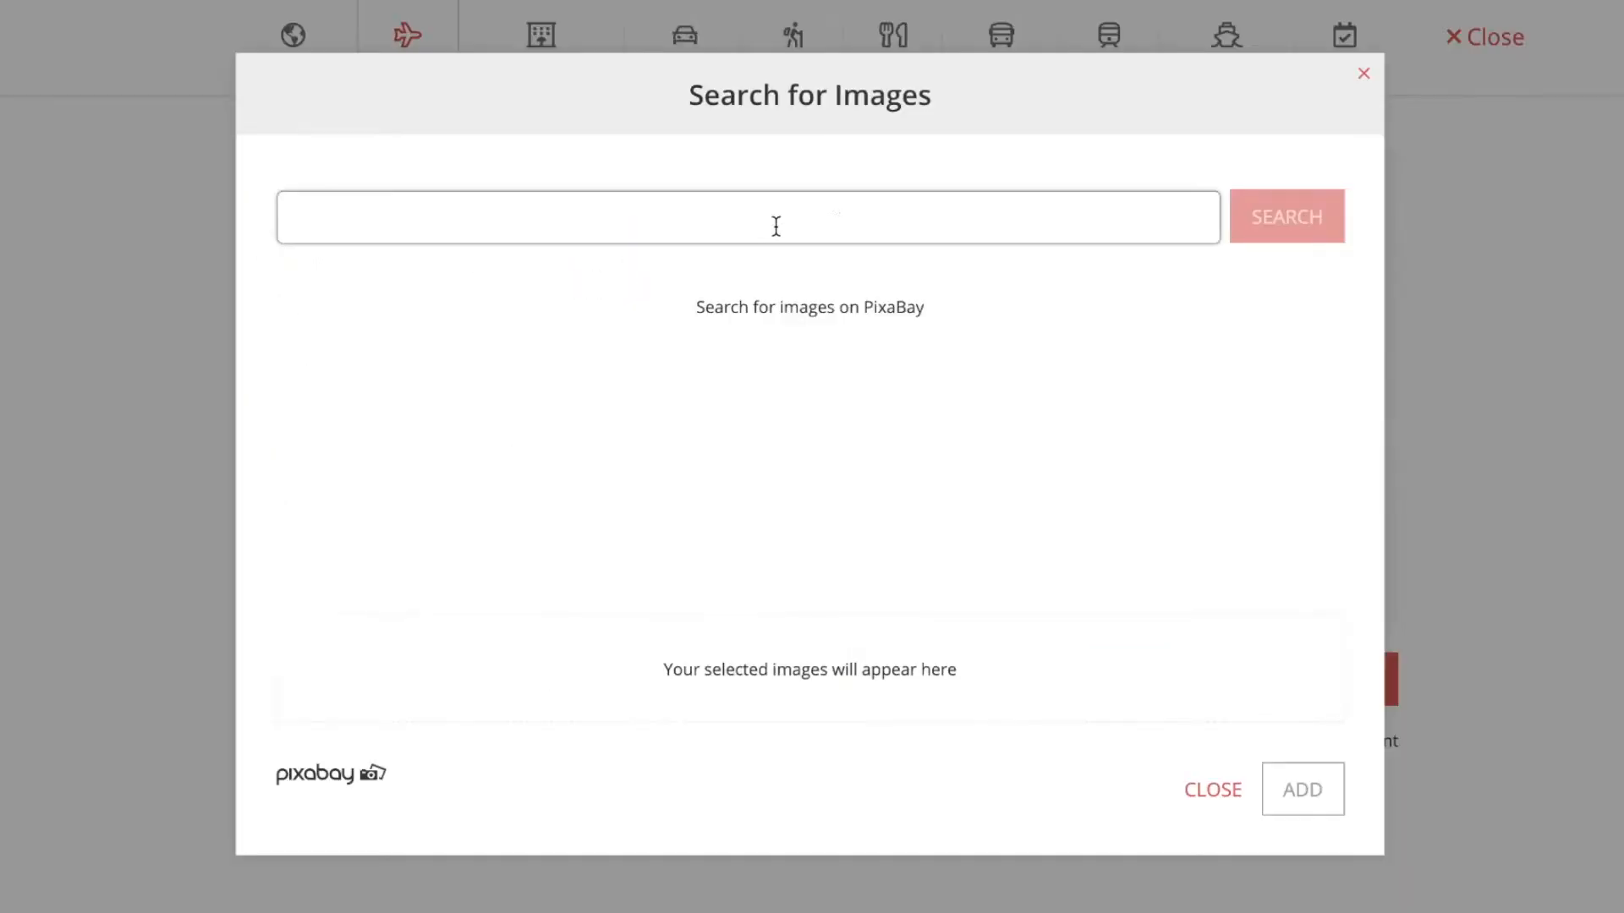
mouse_move(739, 346)
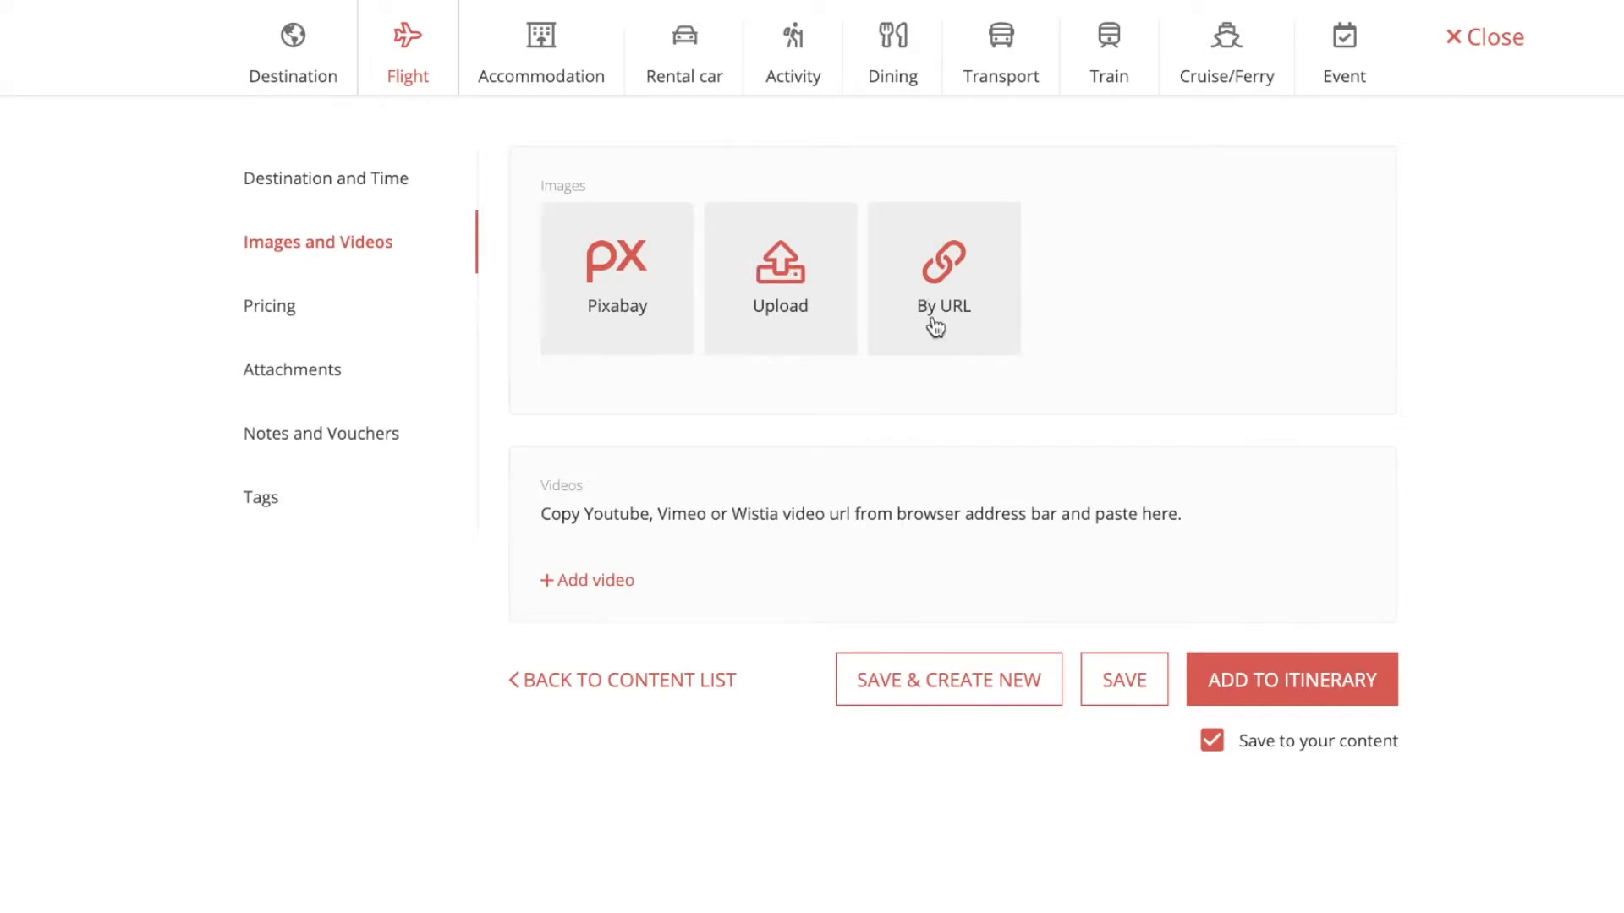
mouse_move(378, 271)
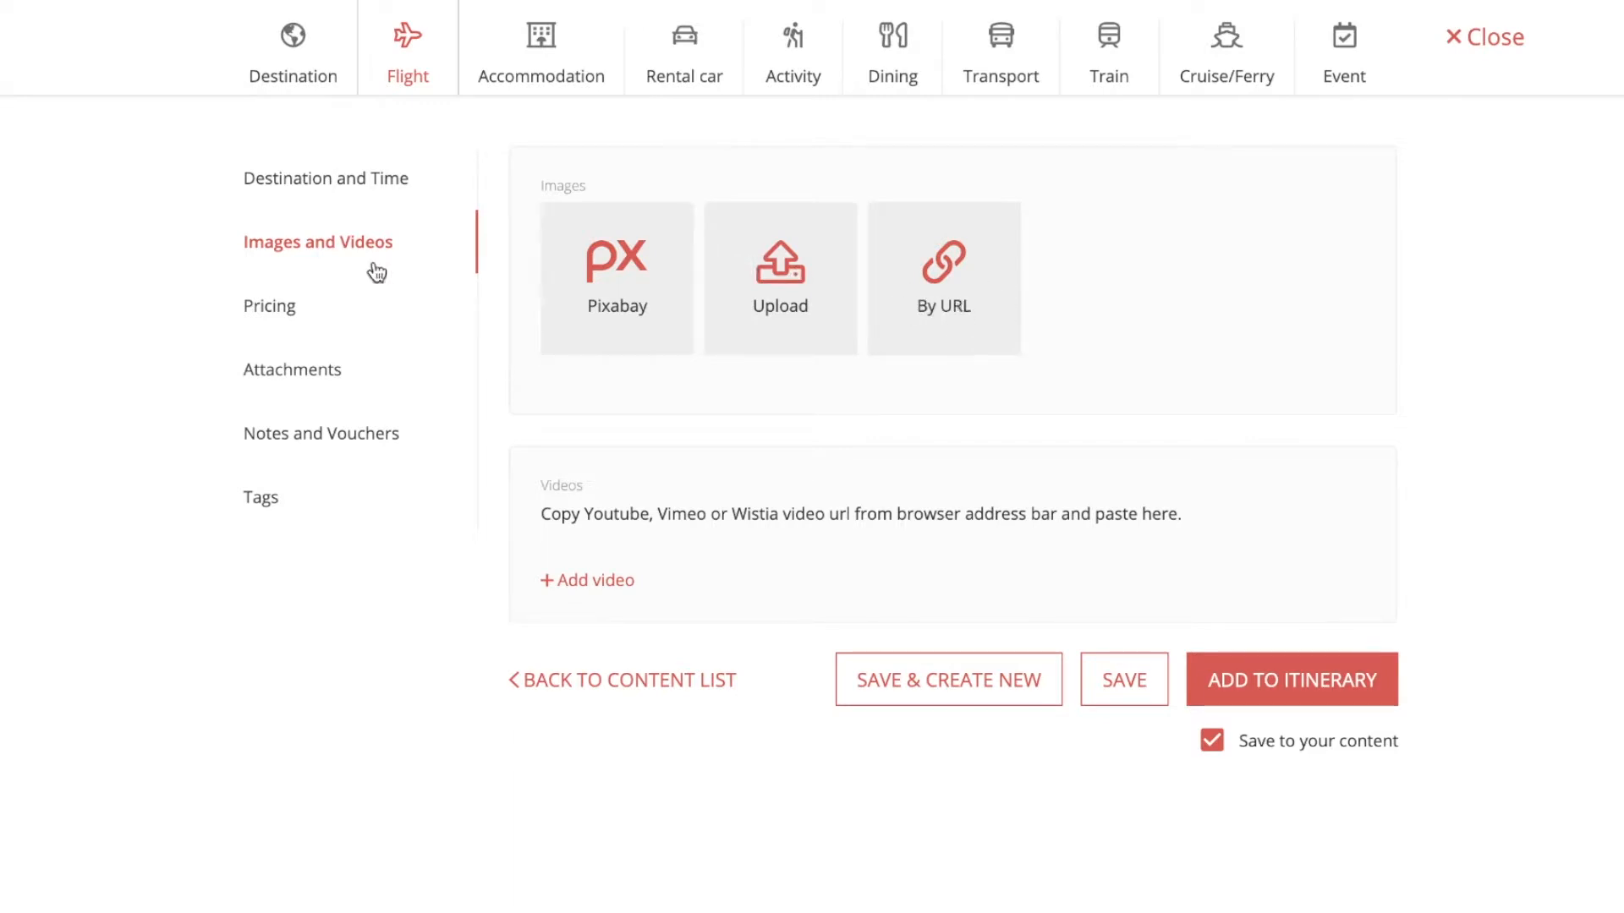
mouse_move(590, 539)
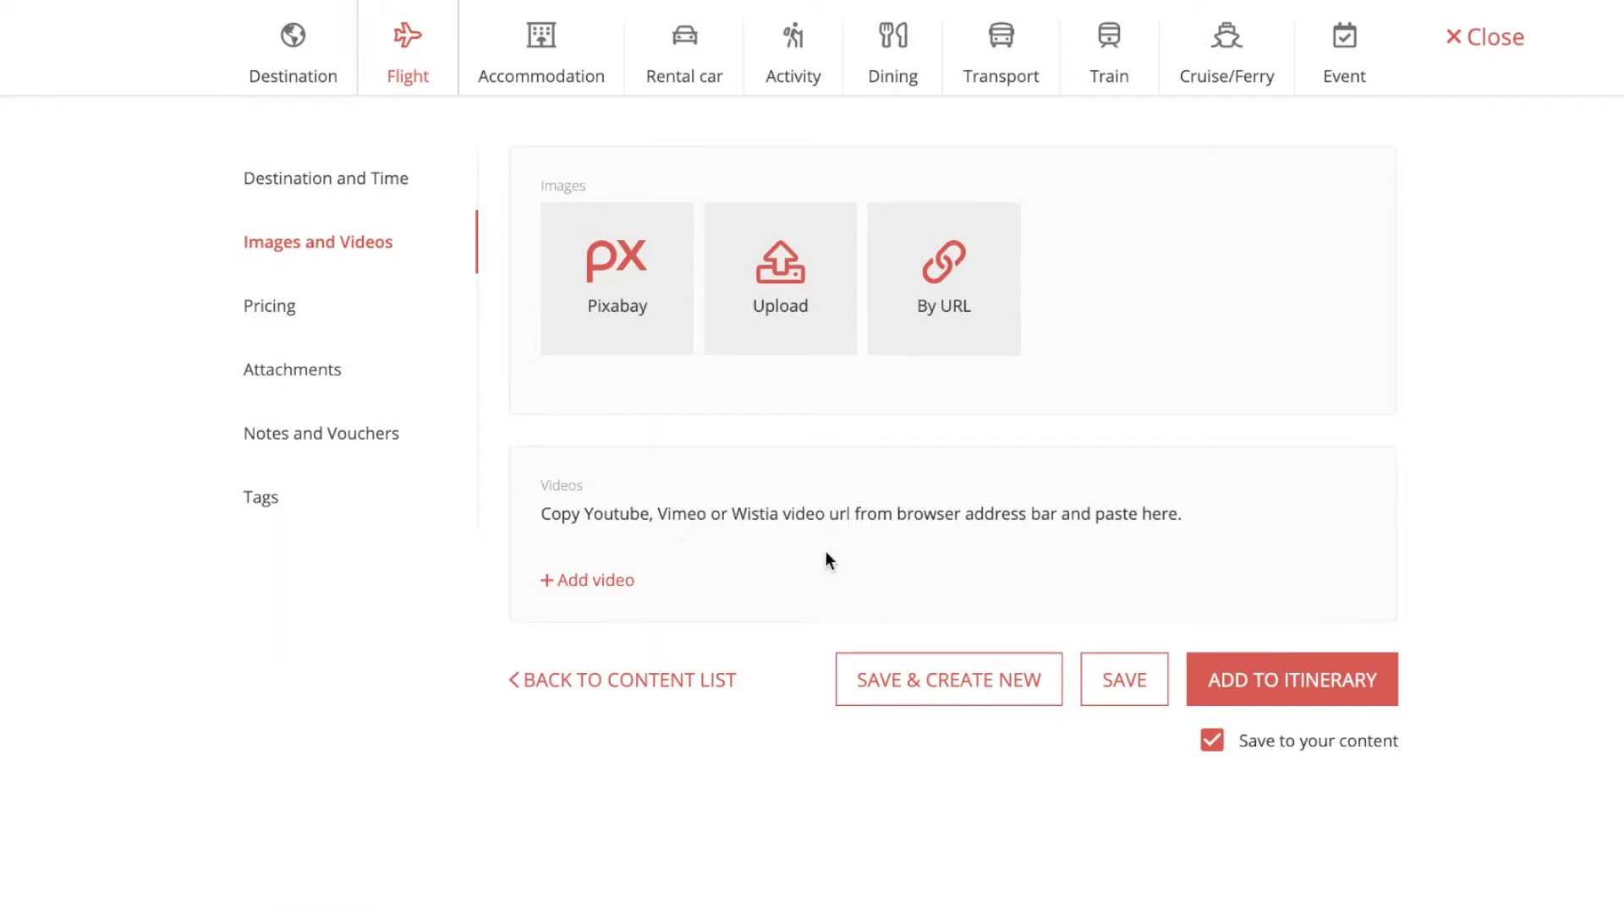
mouse_move(295, 321)
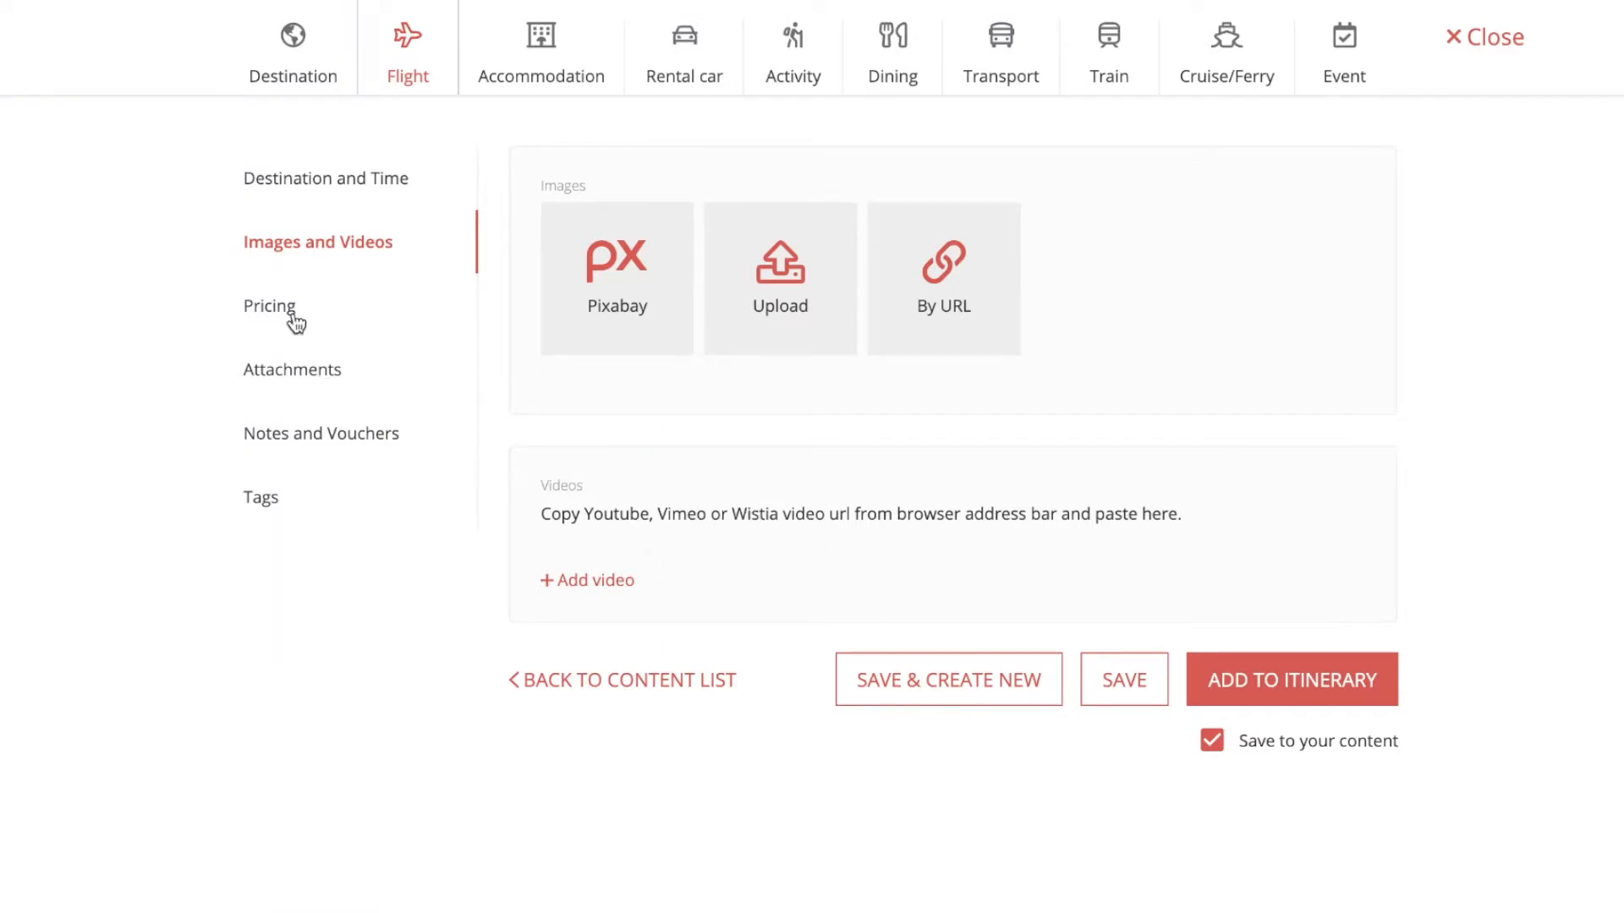
Set the flight's pricing to price per person in USD, with adult and children prices empty.
click(270, 304)
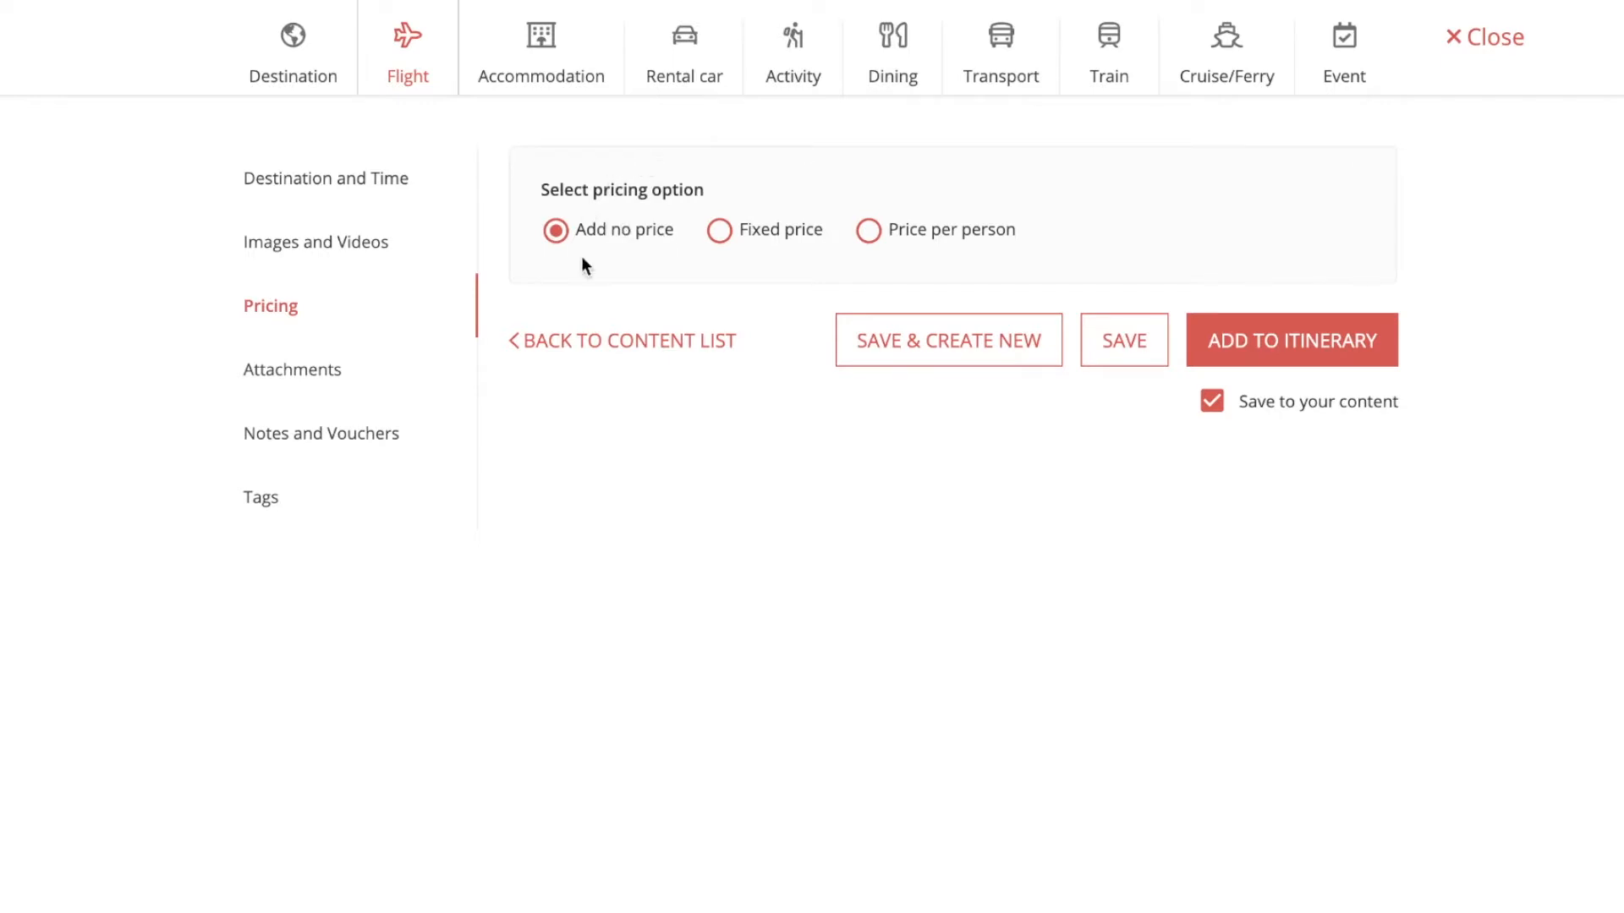
click(719, 230)
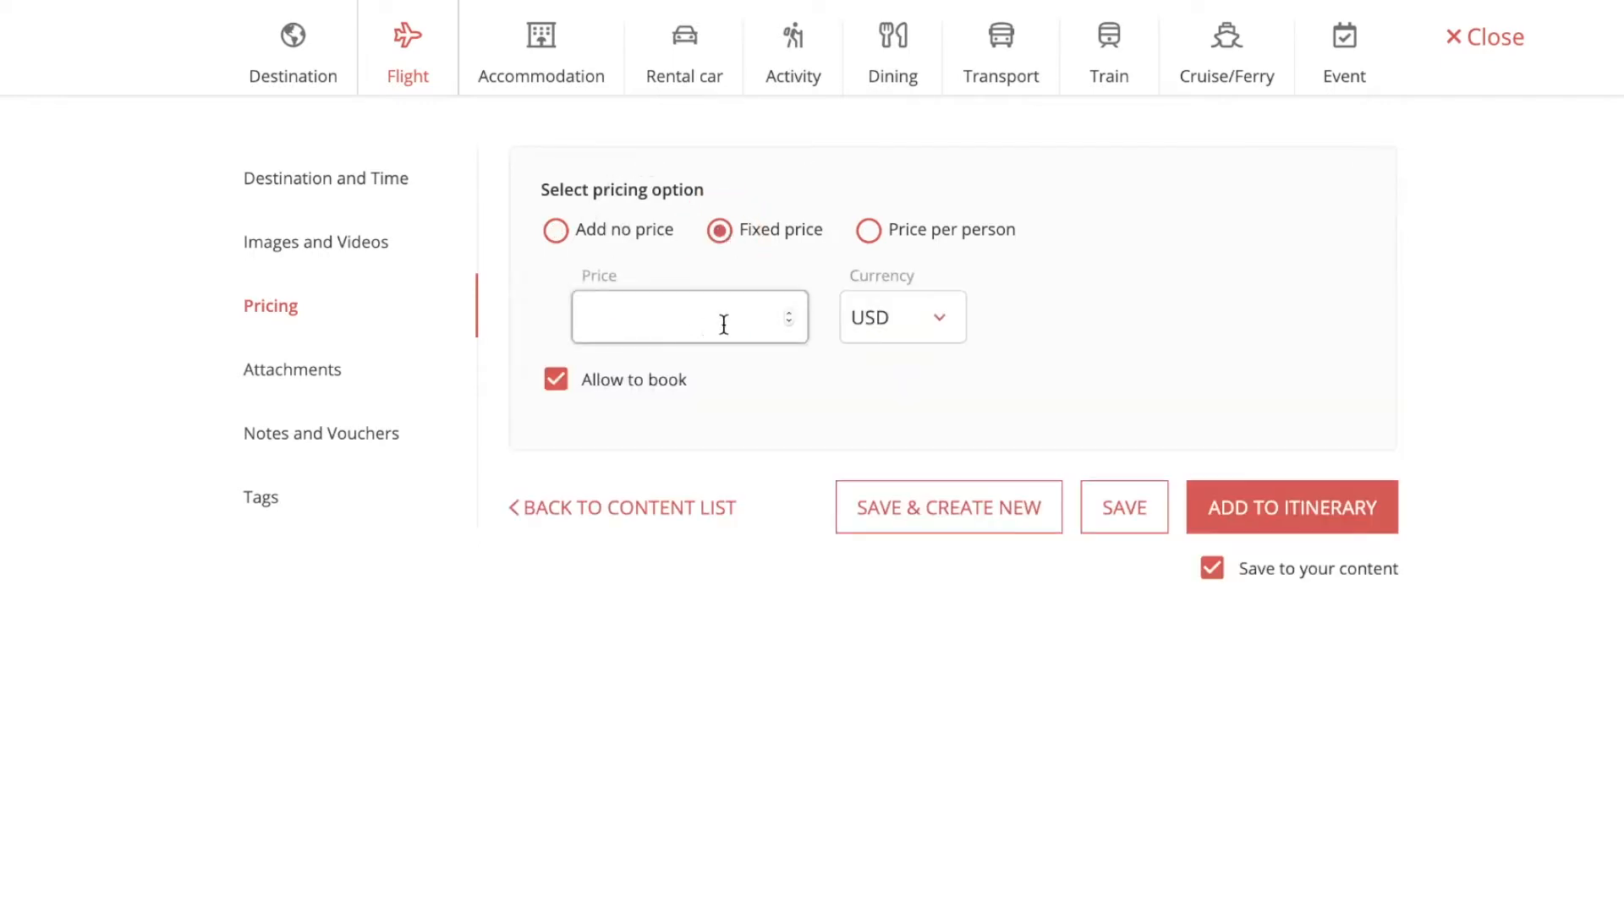
click(899, 317)
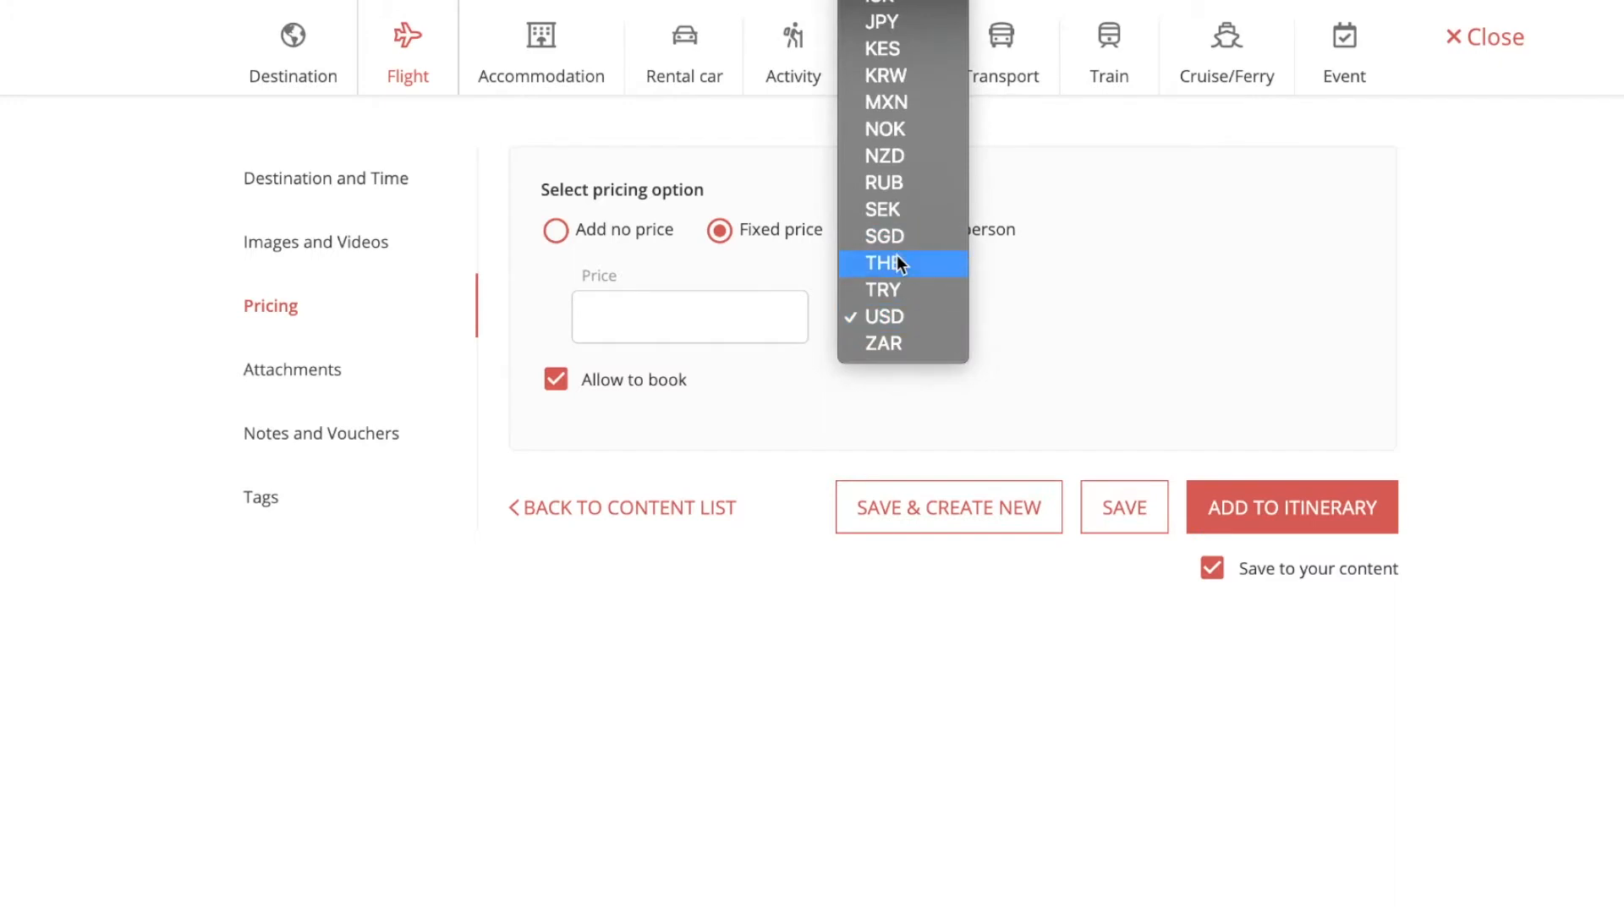
click(884, 317)
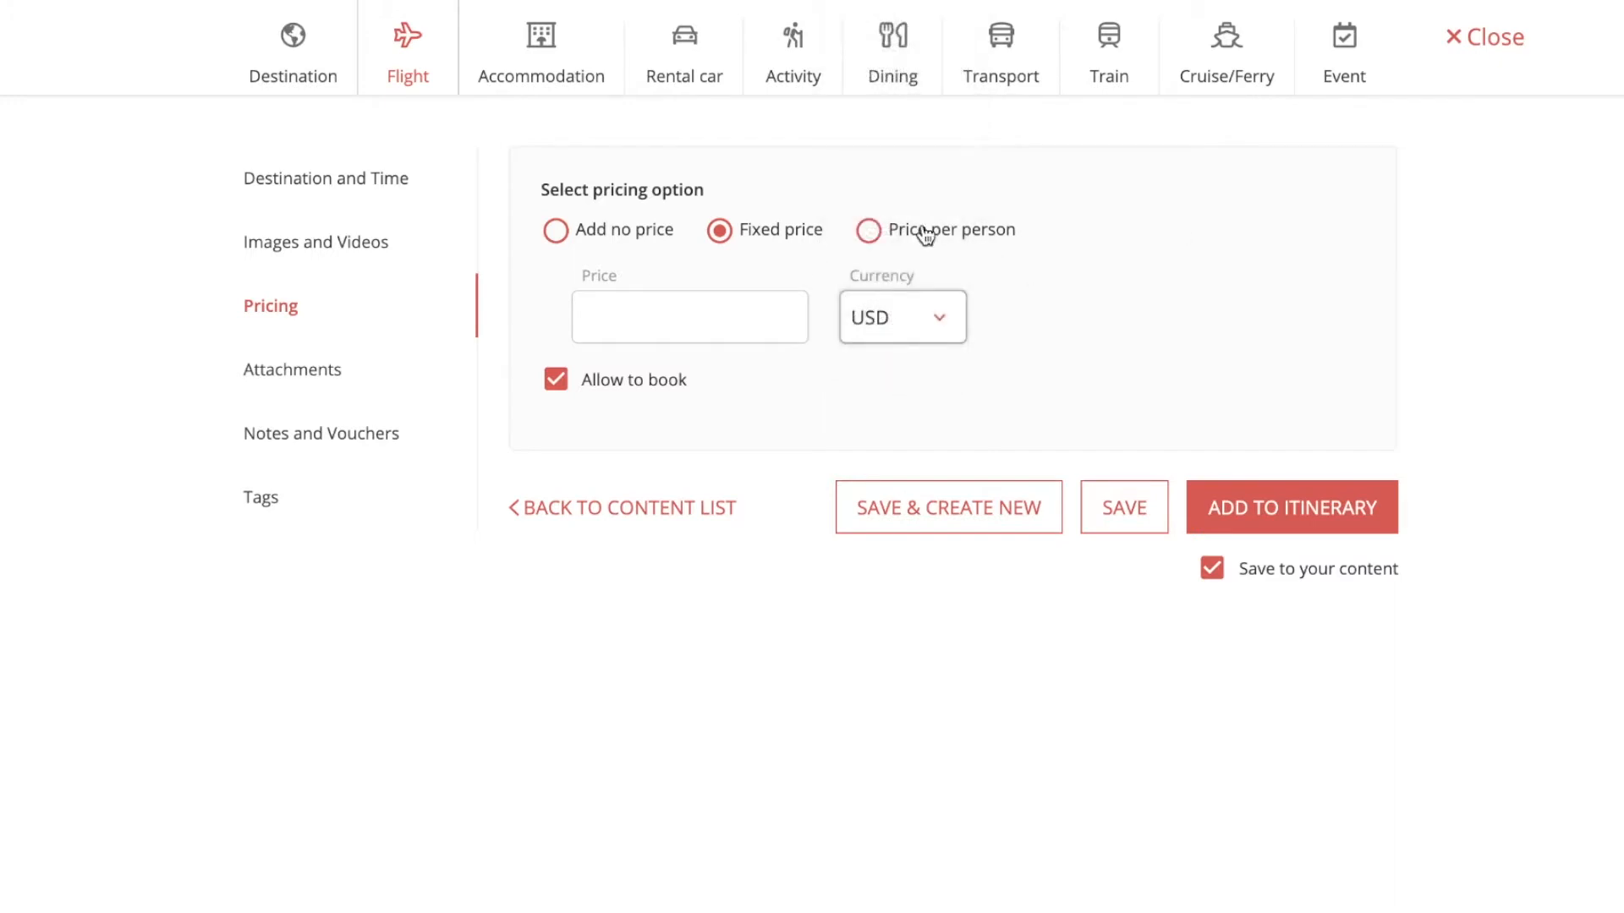
click(869, 230)
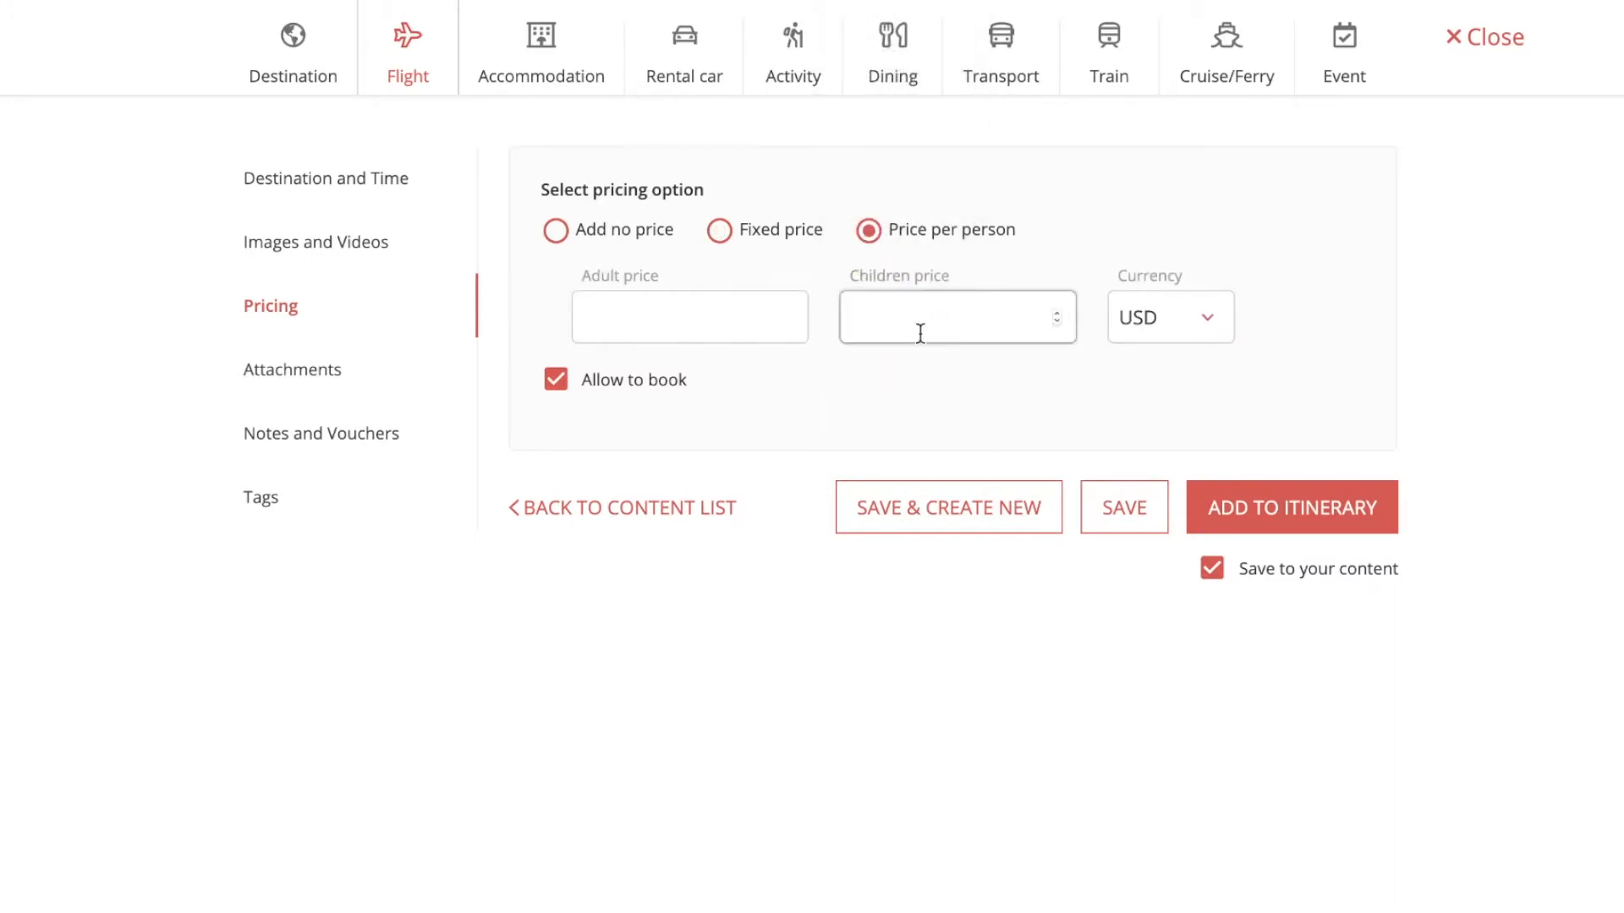
Open Attachments and start a file upload, then close it without attaching anything.
click(292, 369)
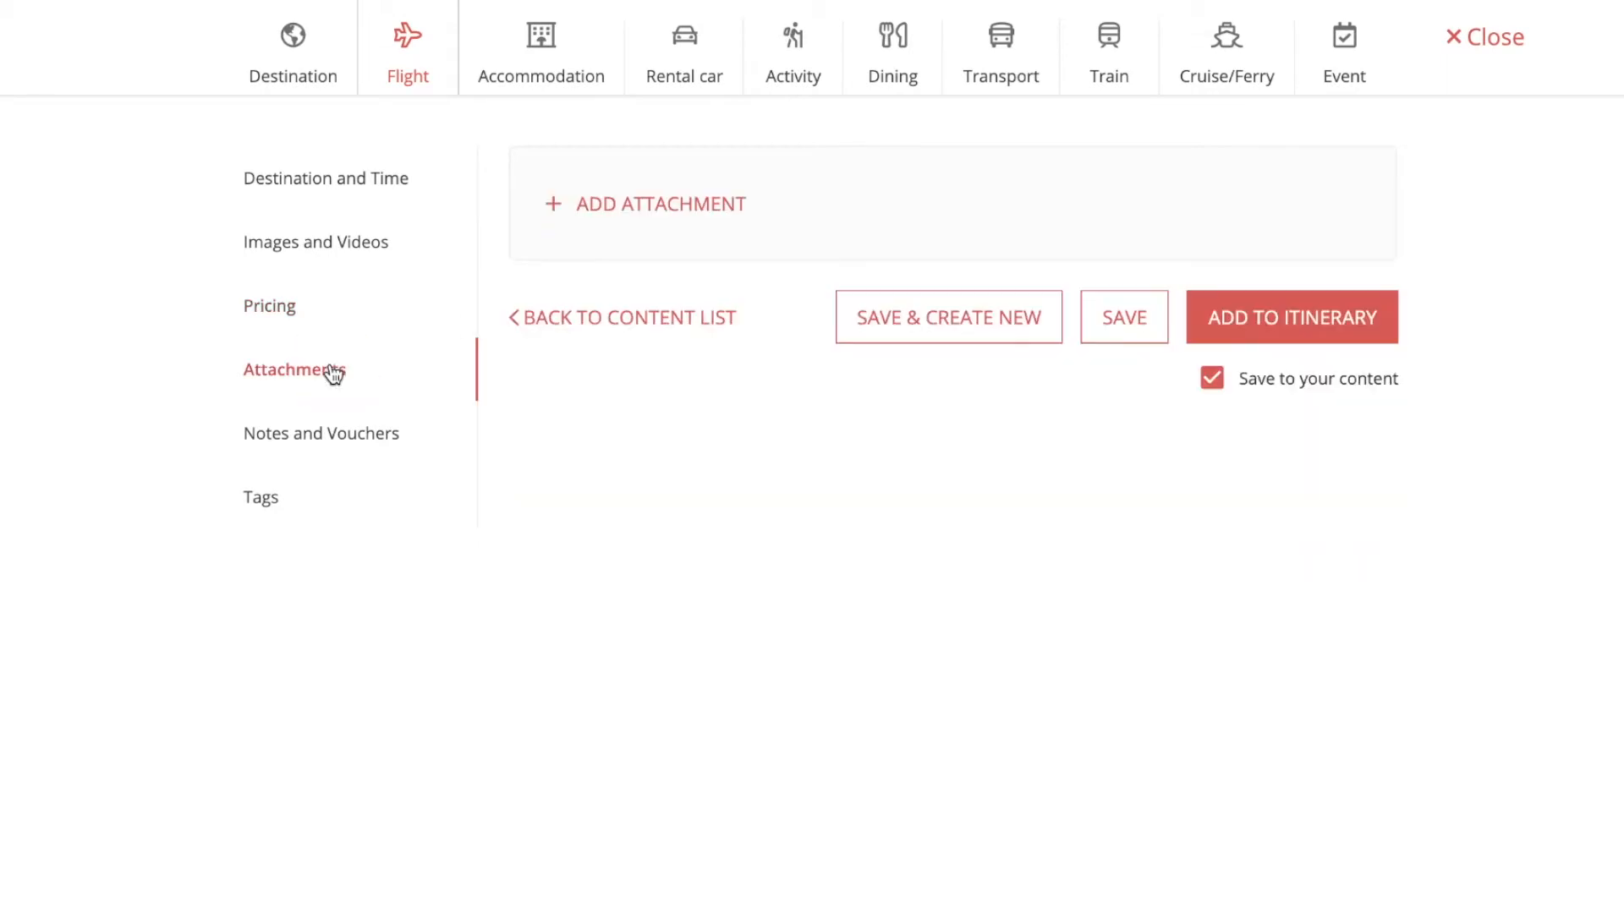
mouse_move(626, 207)
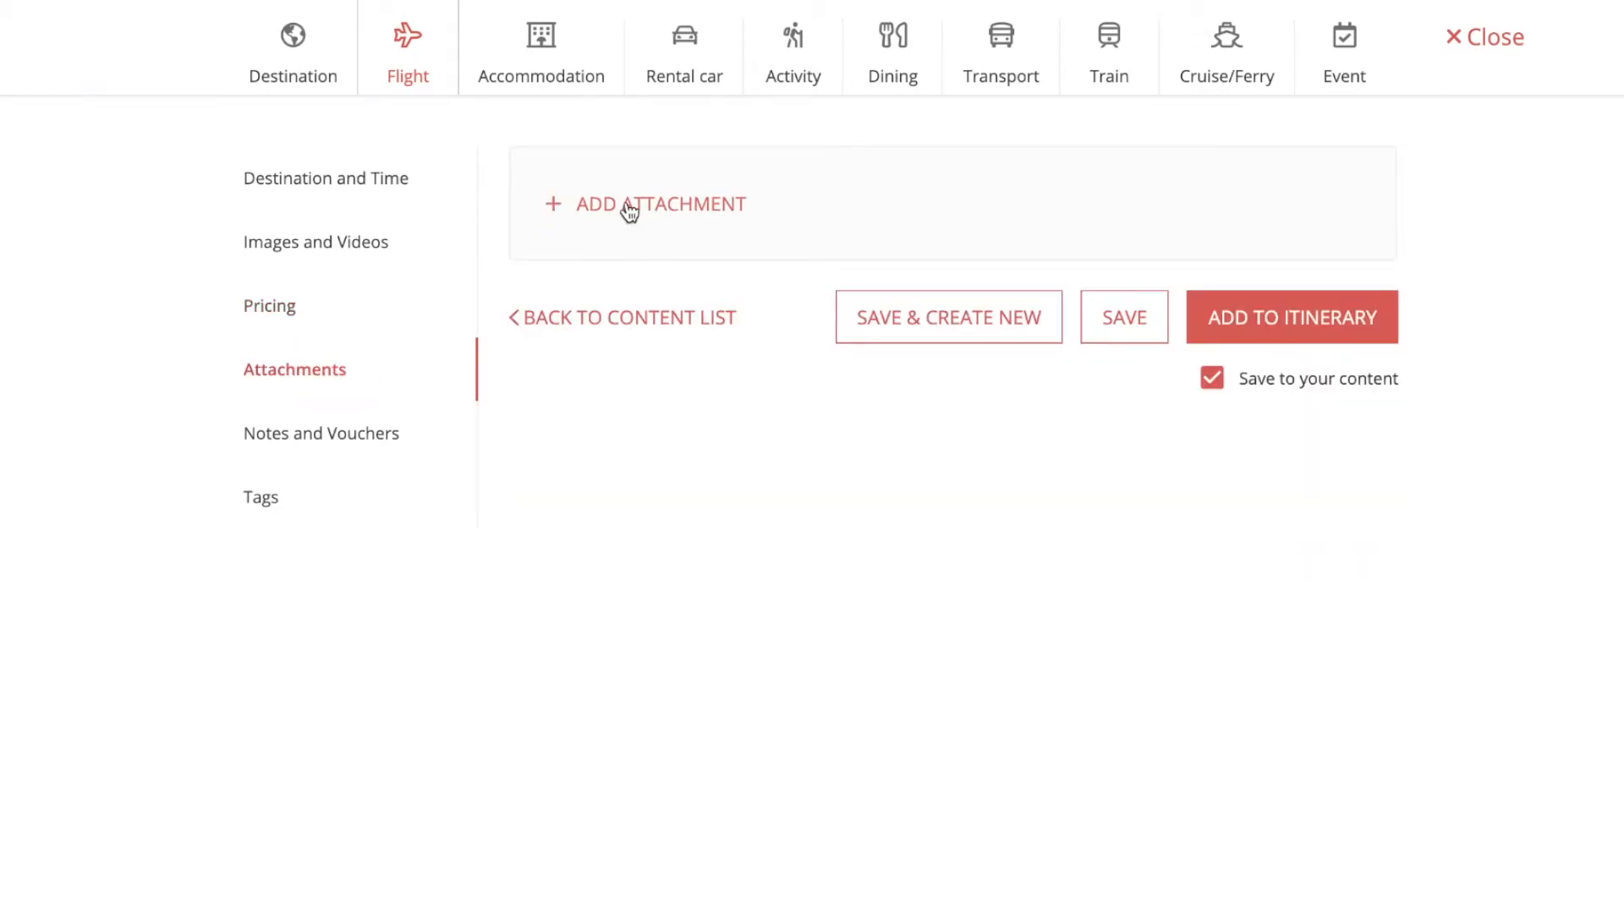
click(643, 203)
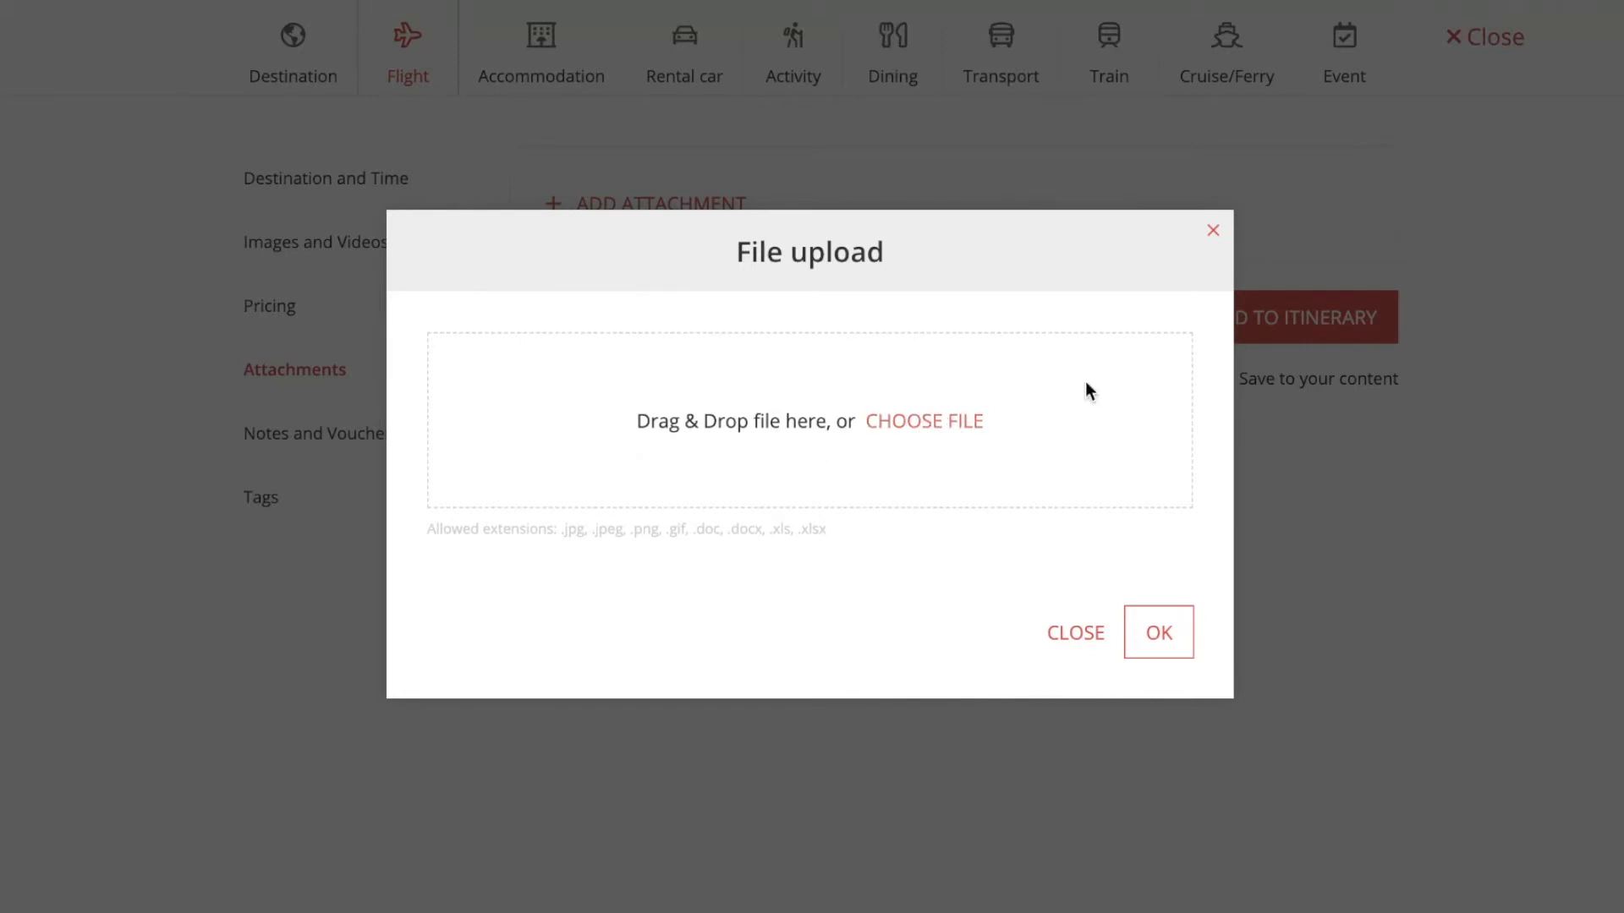
click(1075, 633)
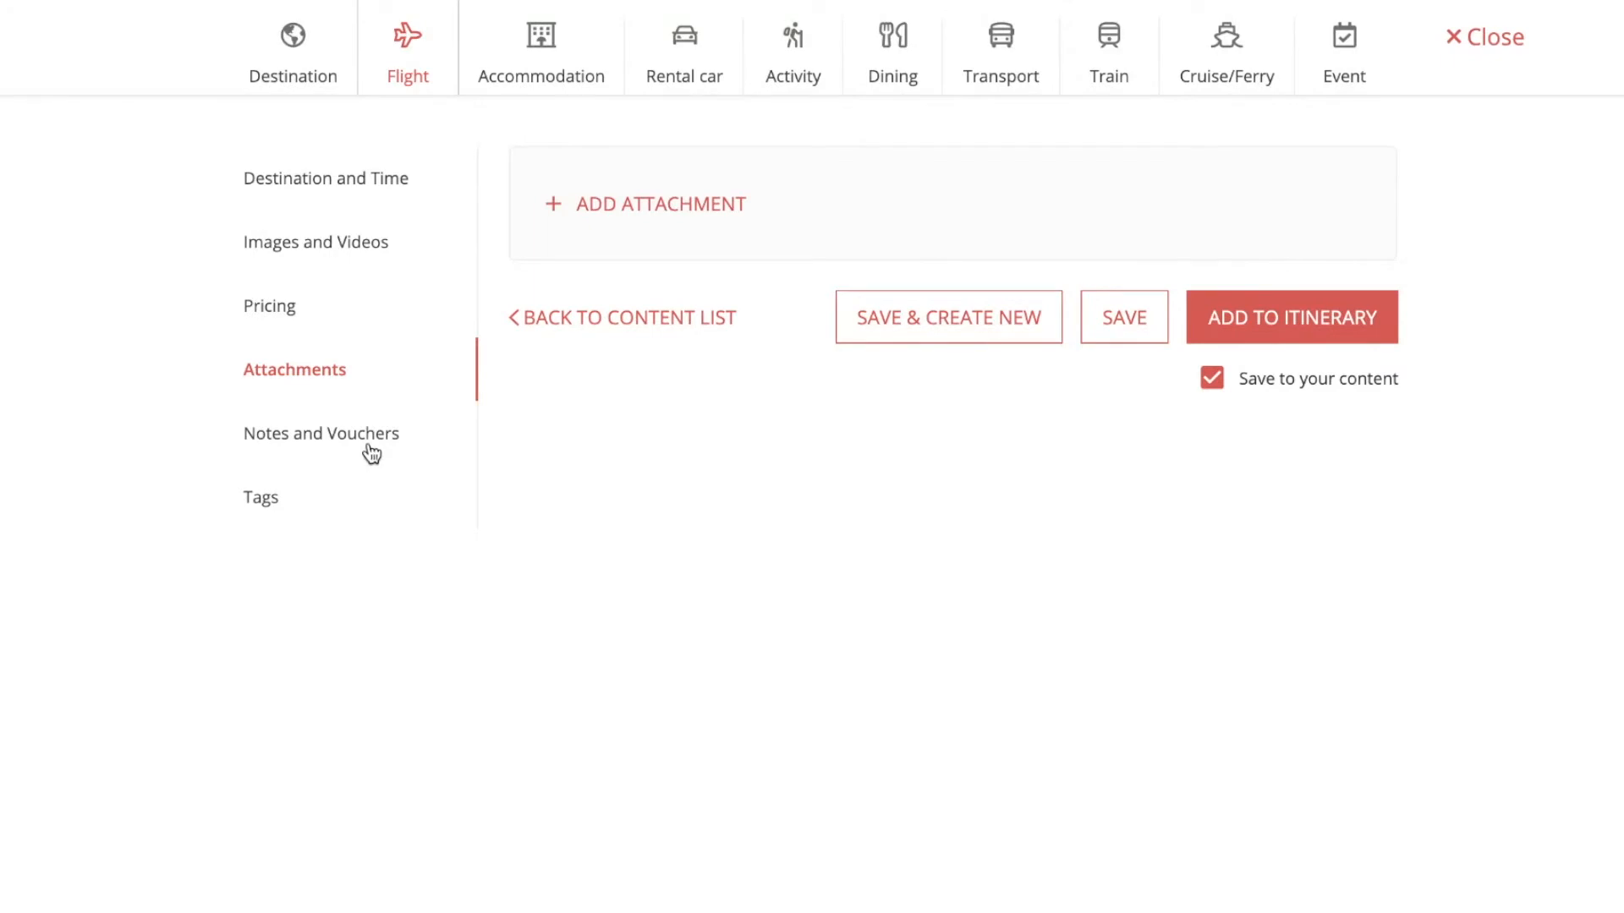
Dismiss a voucher upload in Notes and Vouchers, then add a blank tag row.
click(320, 433)
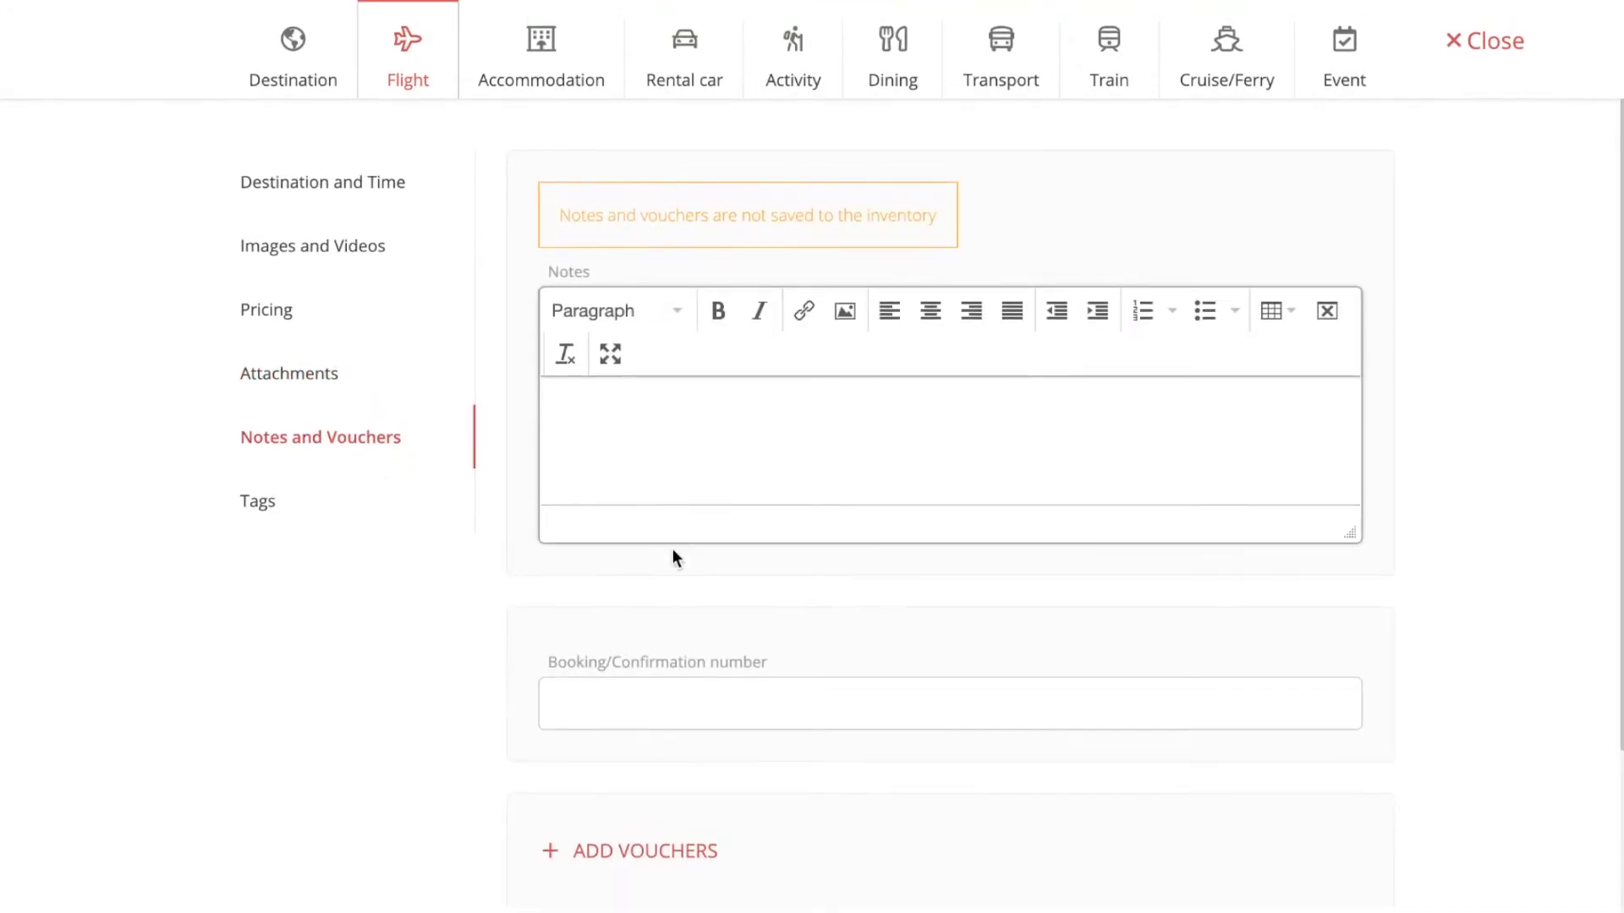
click(844, 310)
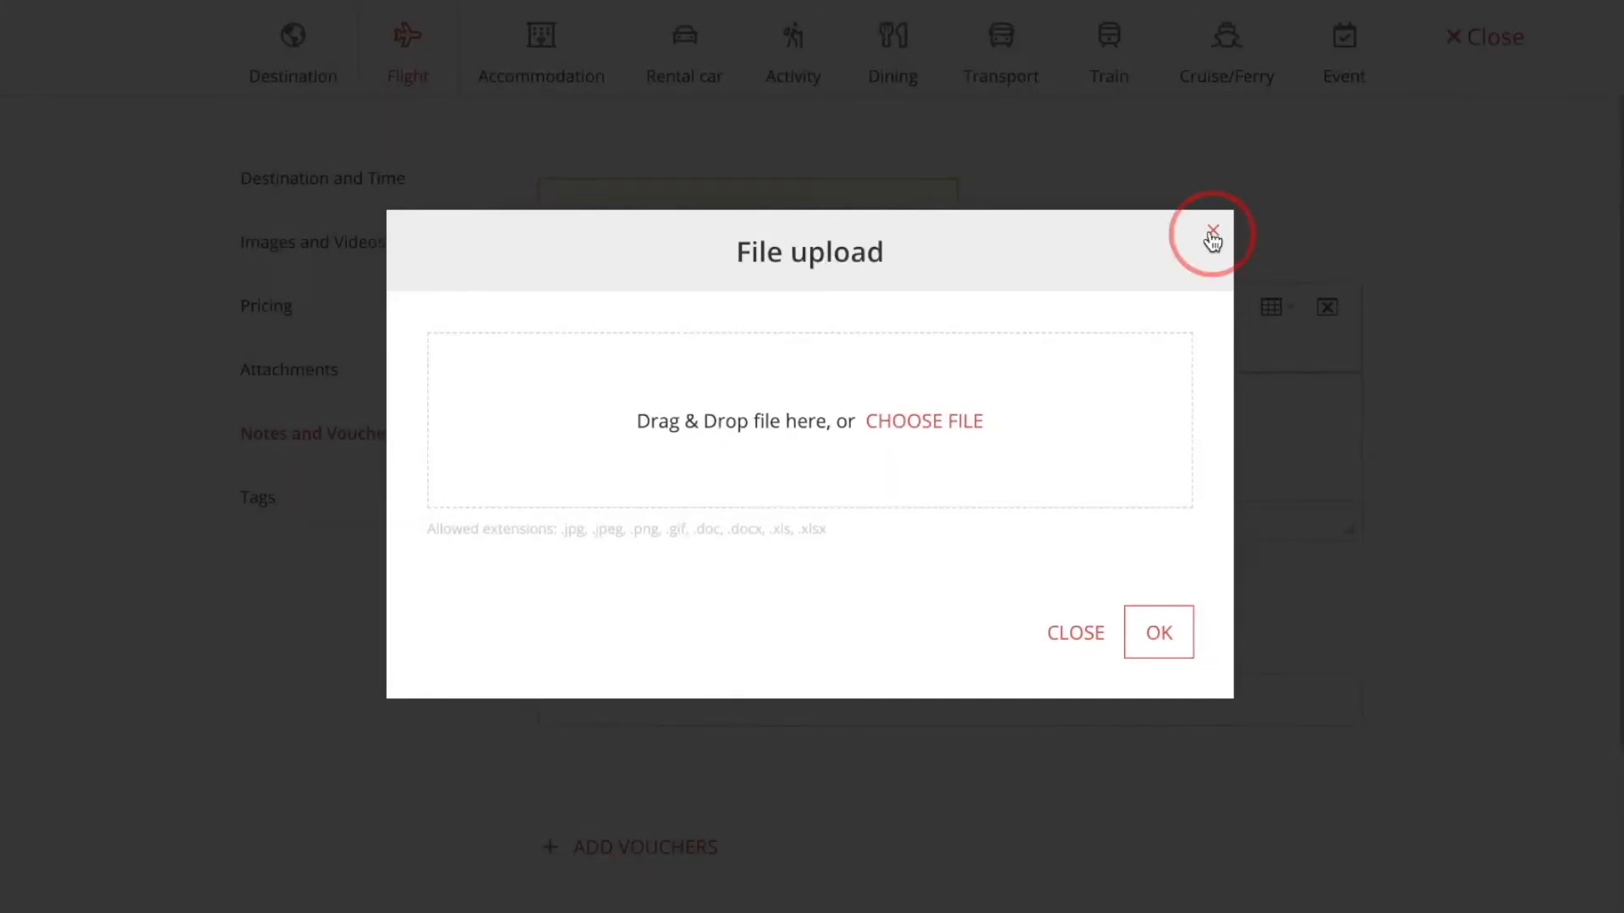
click(1210, 232)
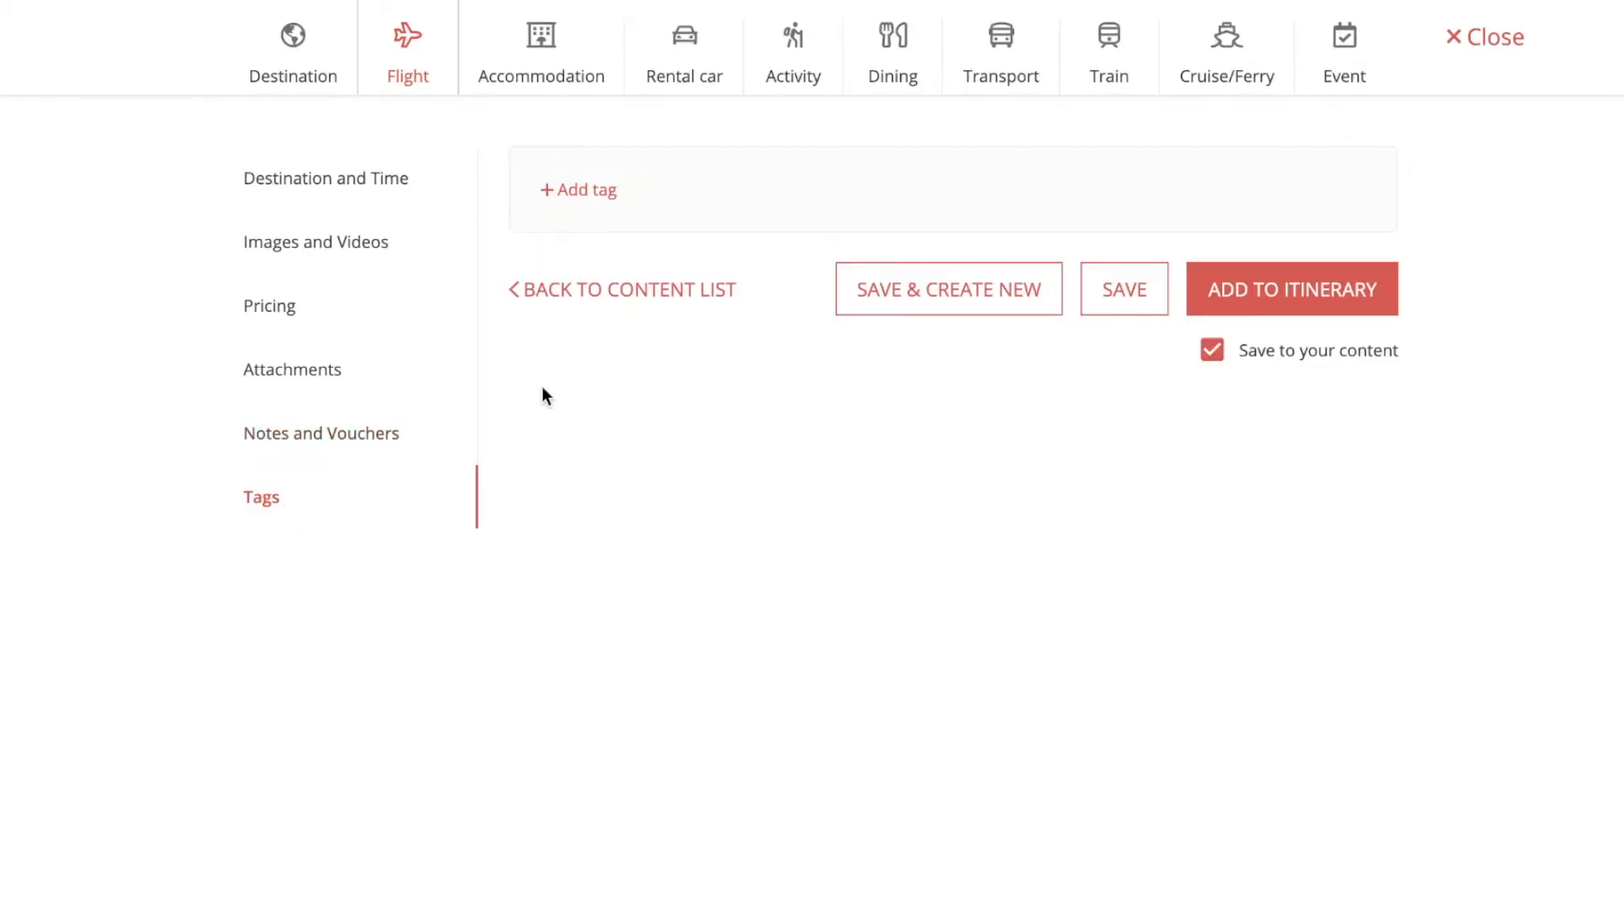
click(578, 189)
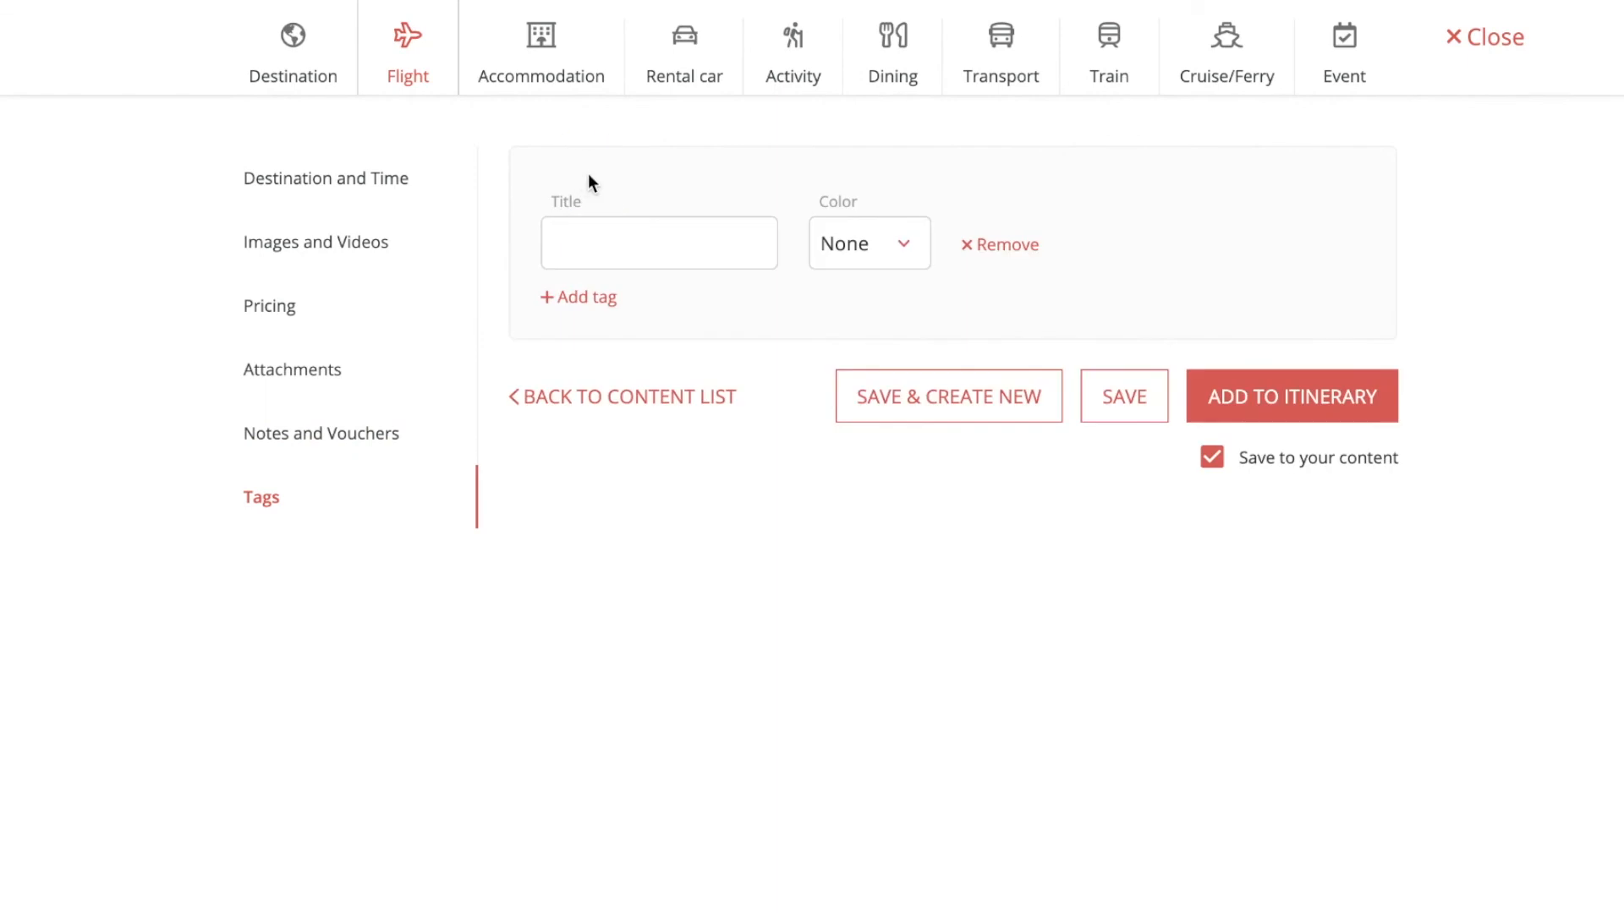
click(658, 243)
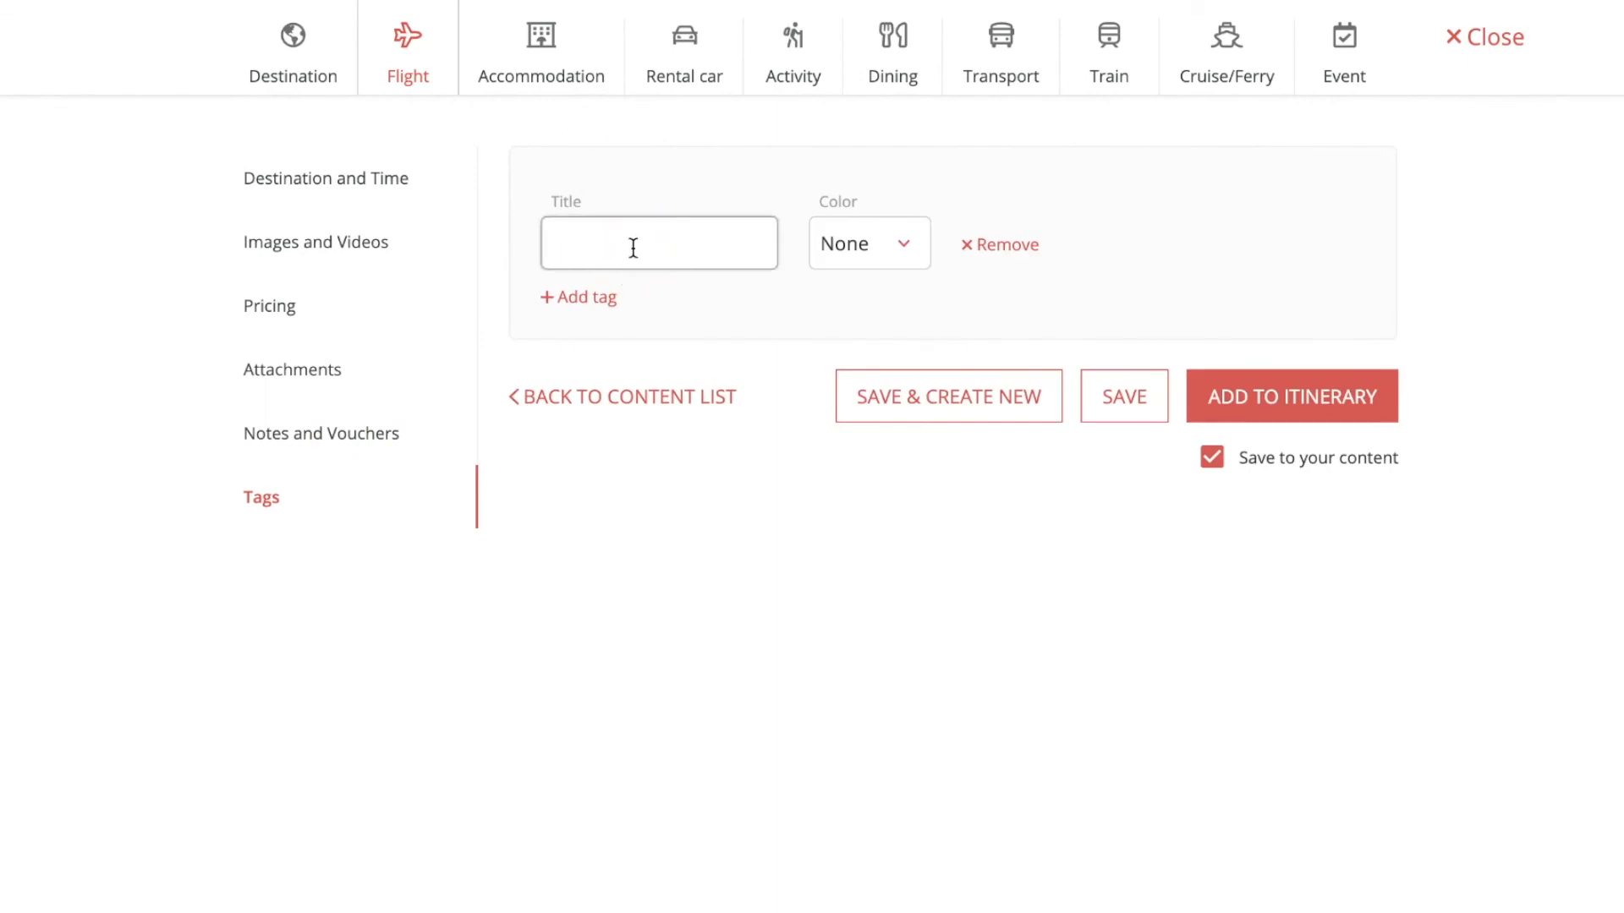